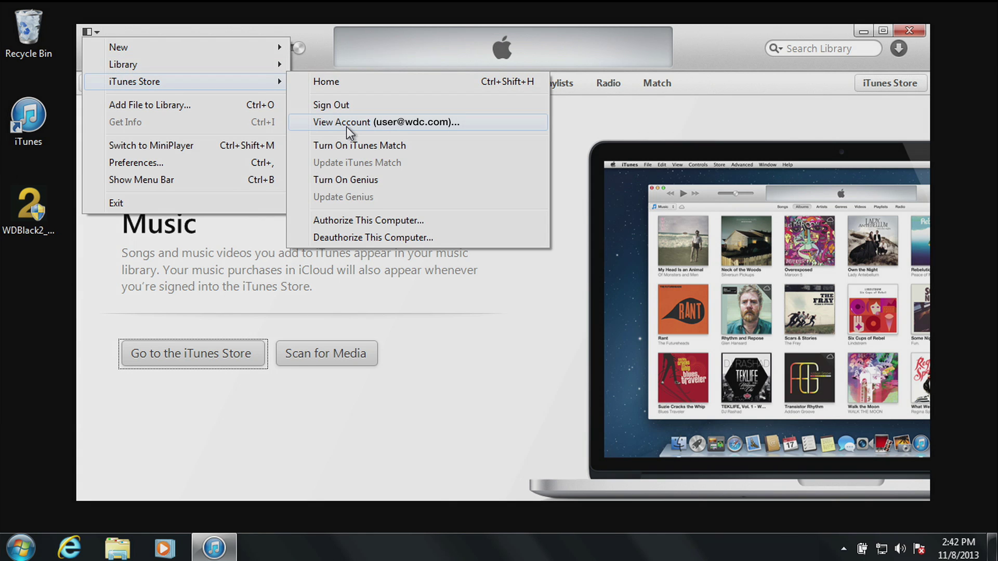
mouse_move(363, 237)
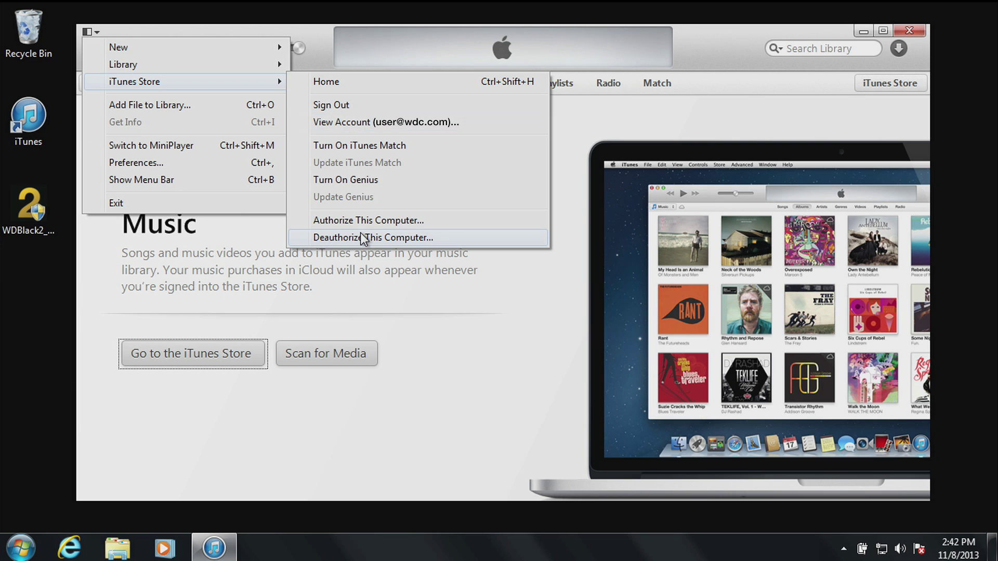
Deauthorize this computer from the iTunes Store account and dismiss the success message.
click(374, 237)
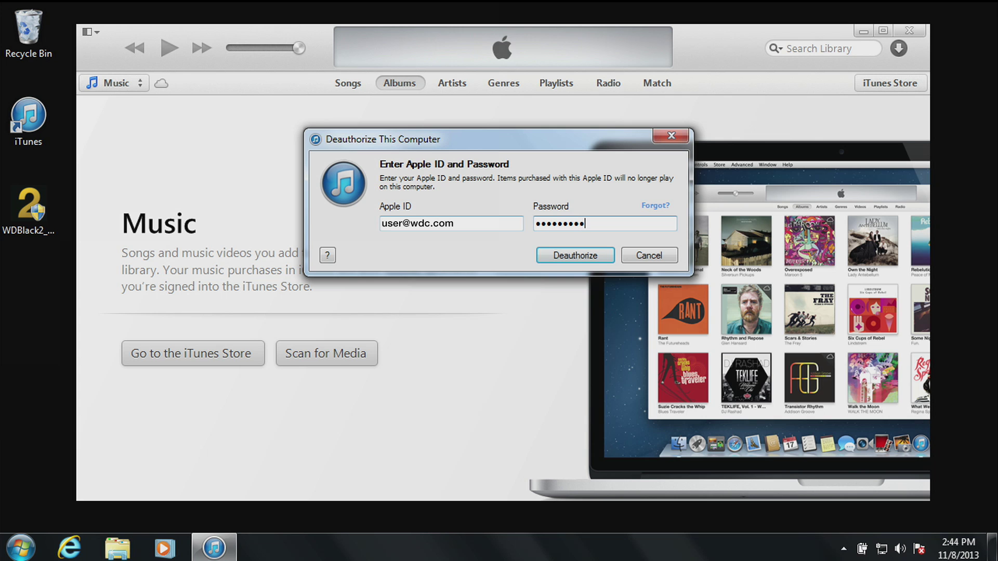
click(574, 255)
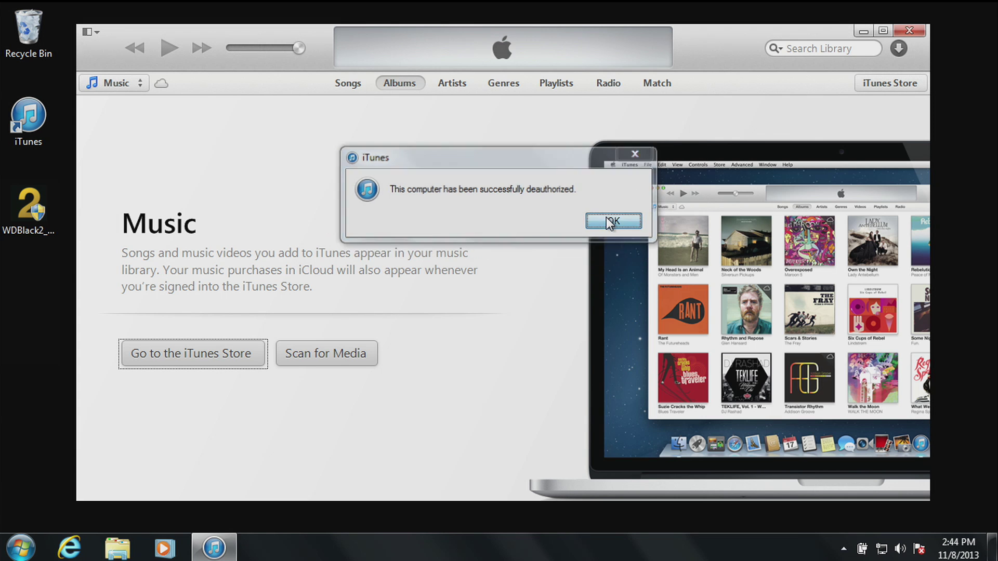
click(612, 220)
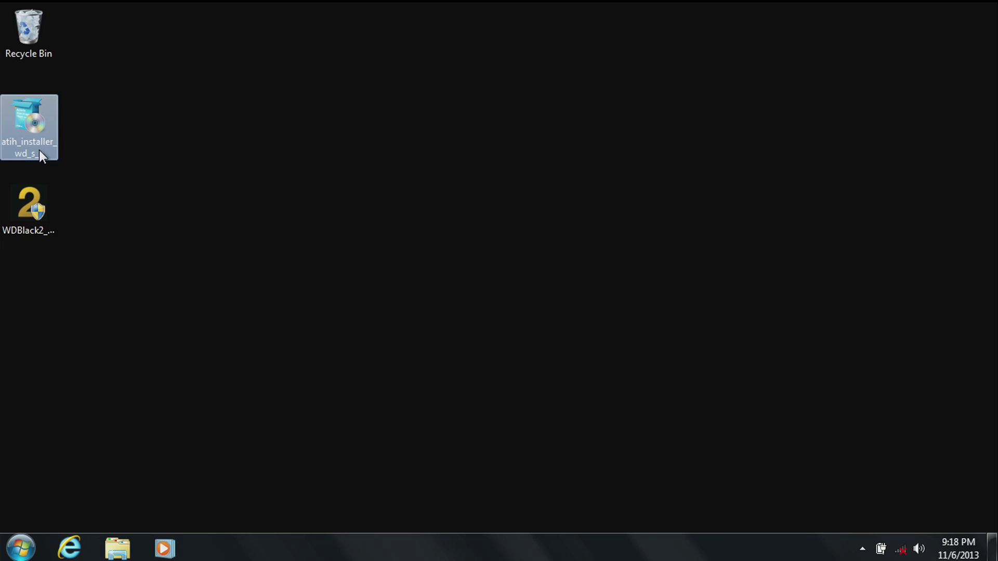
Launch the True Image installer from the desktop, allow changes and accept the license.
double_click(29, 126)
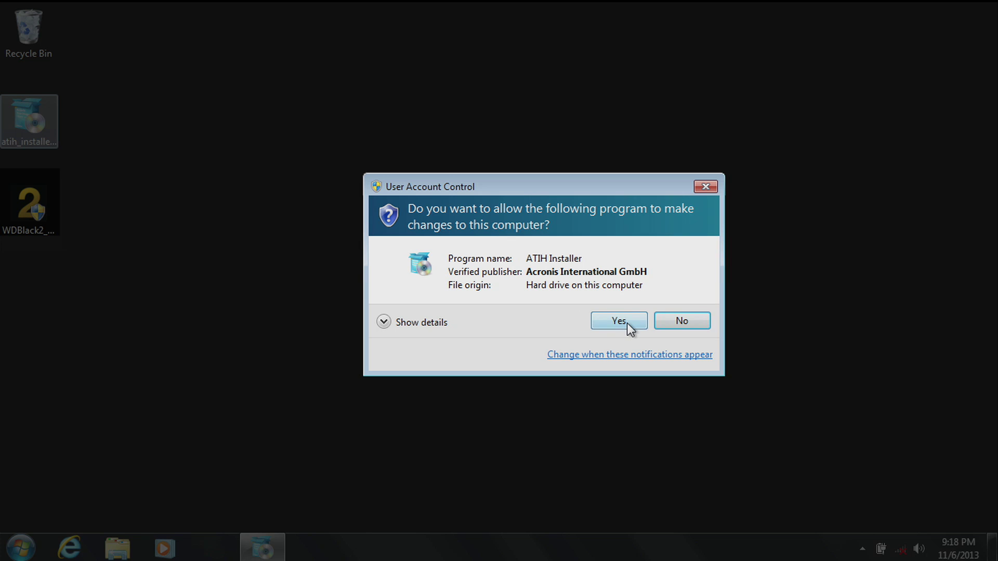
click(618, 320)
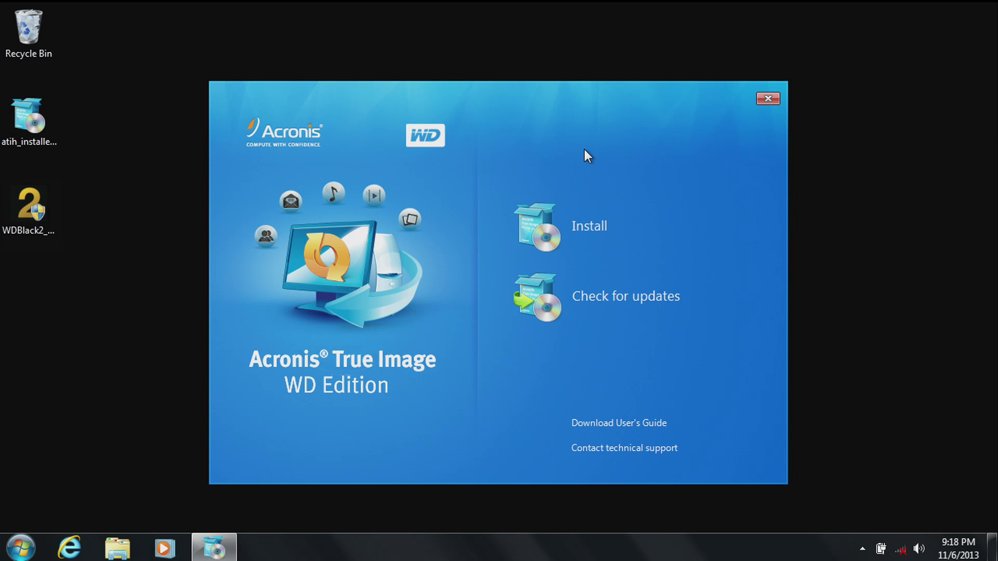
click(588, 226)
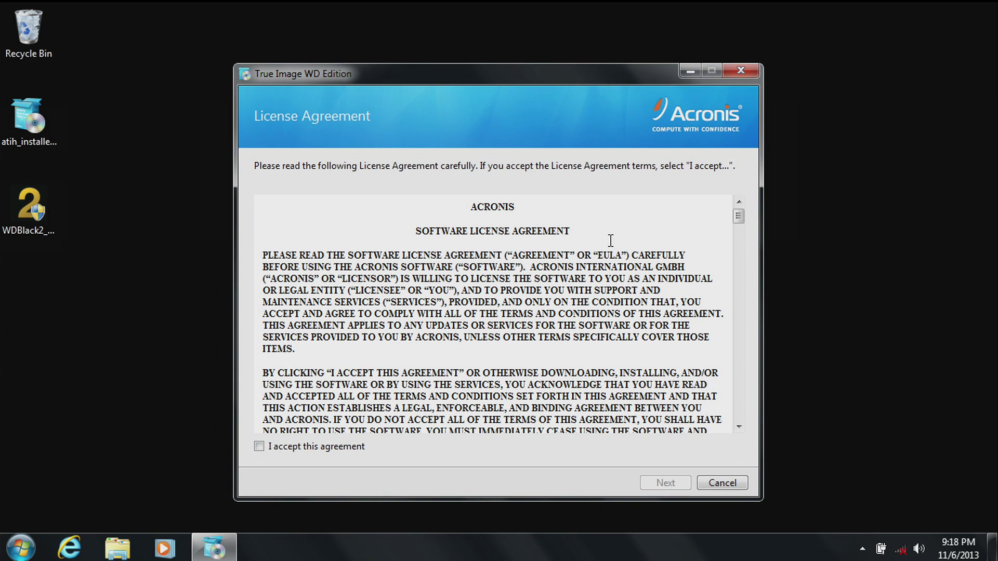
click(259, 446)
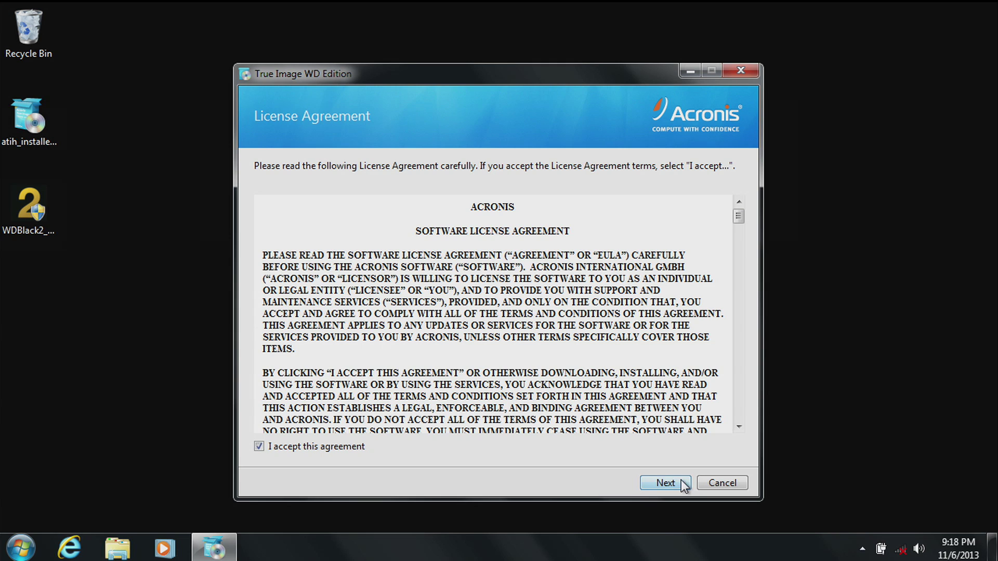
Install True Image to the default location and finish setup.
click(664, 482)
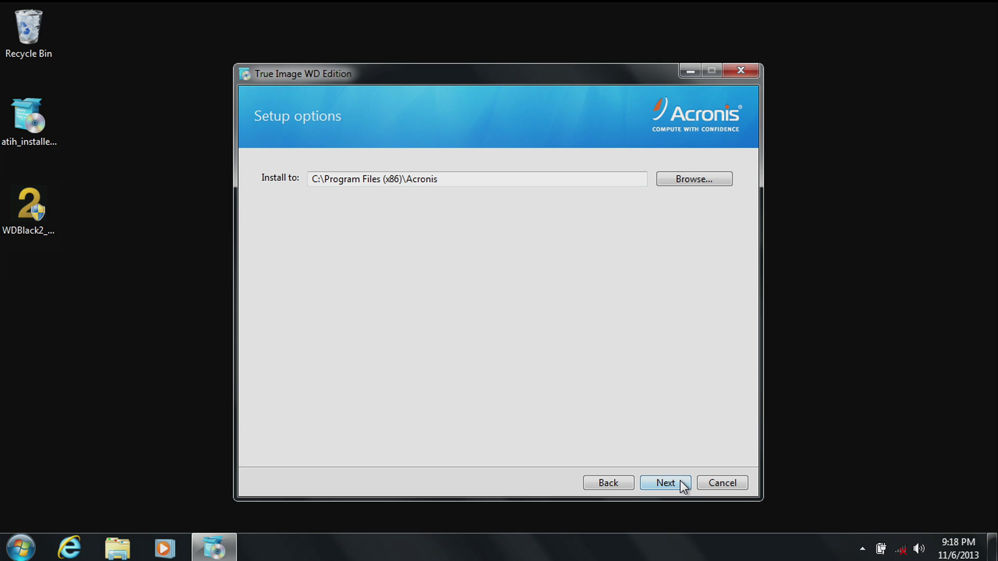
click(665, 483)
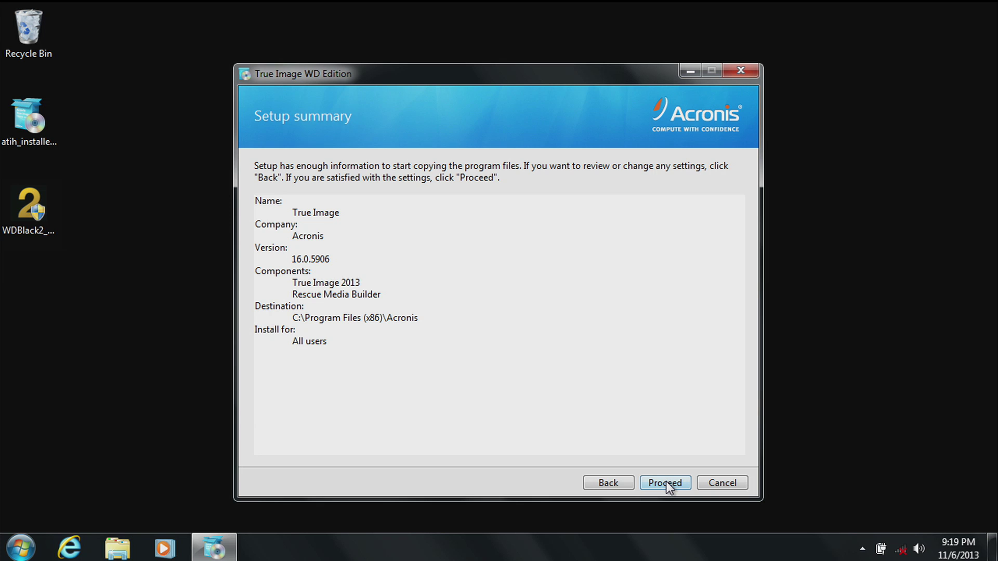
click(665, 482)
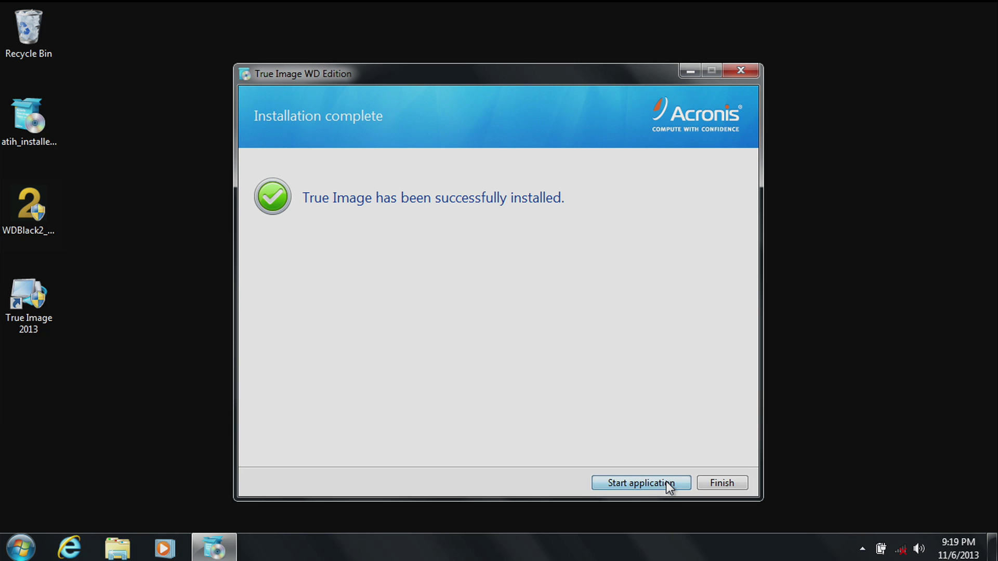
click(721, 482)
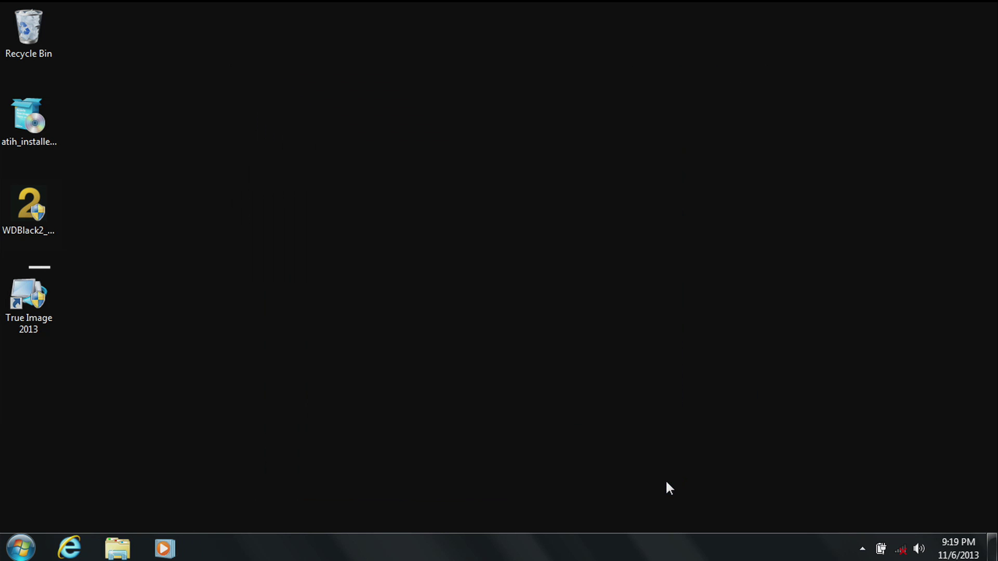
Bring up the Computer context menu from the Start menu to reach Manage.
click(29, 300)
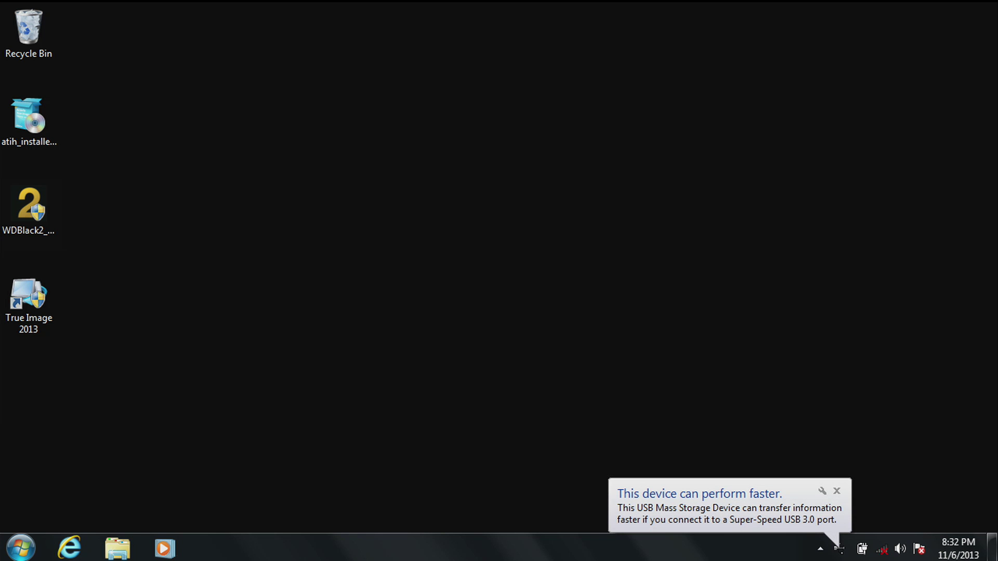
click(18, 548)
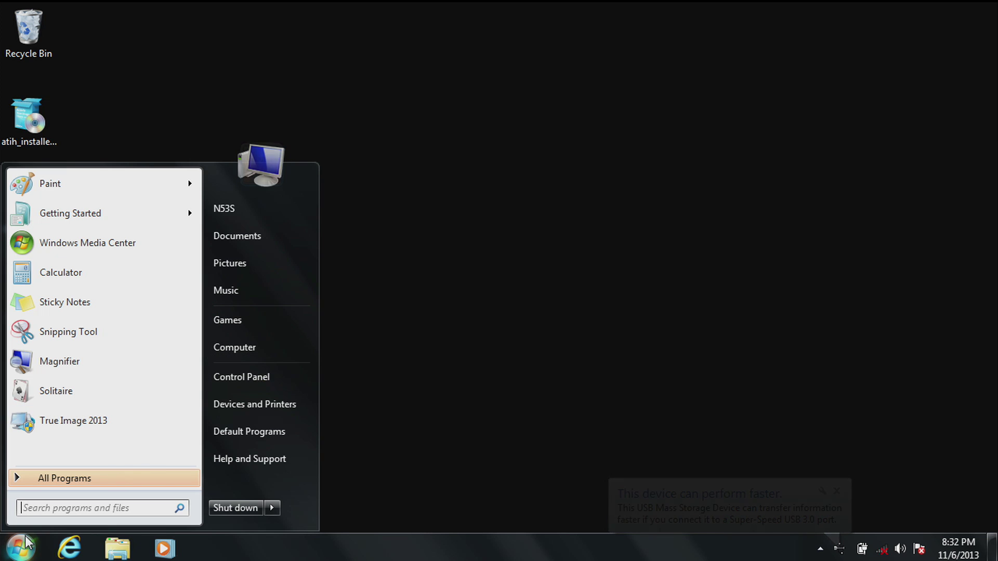
right_click(234, 347)
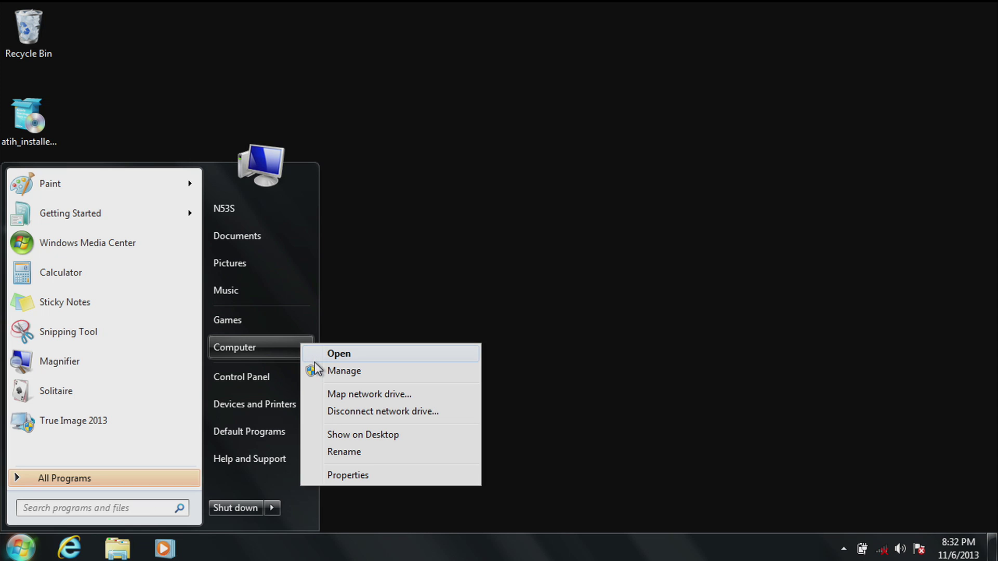
mouse_move(321, 378)
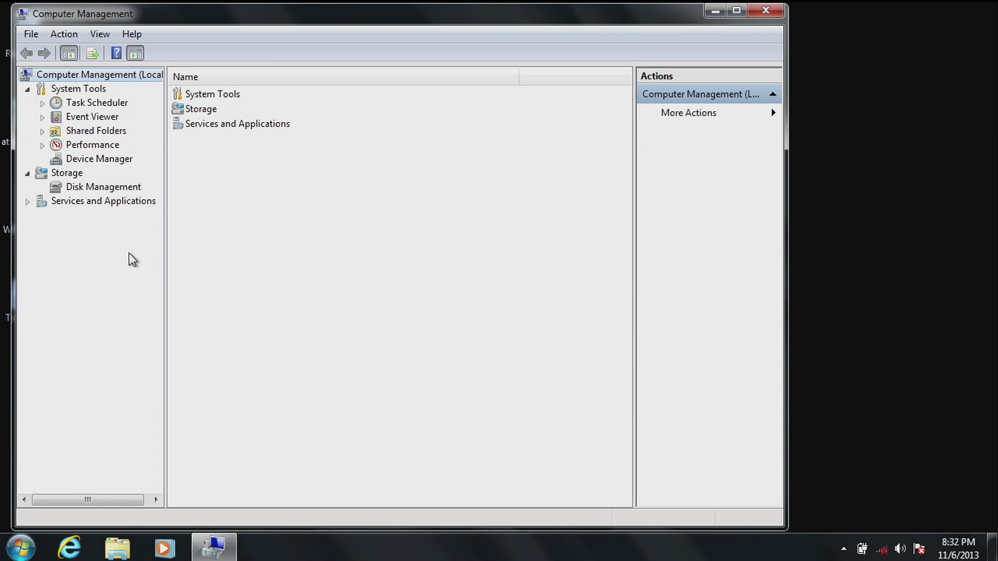
Initialize Disk 1 as an MBR disk in Disk Management and close the window.
click(103, 186)
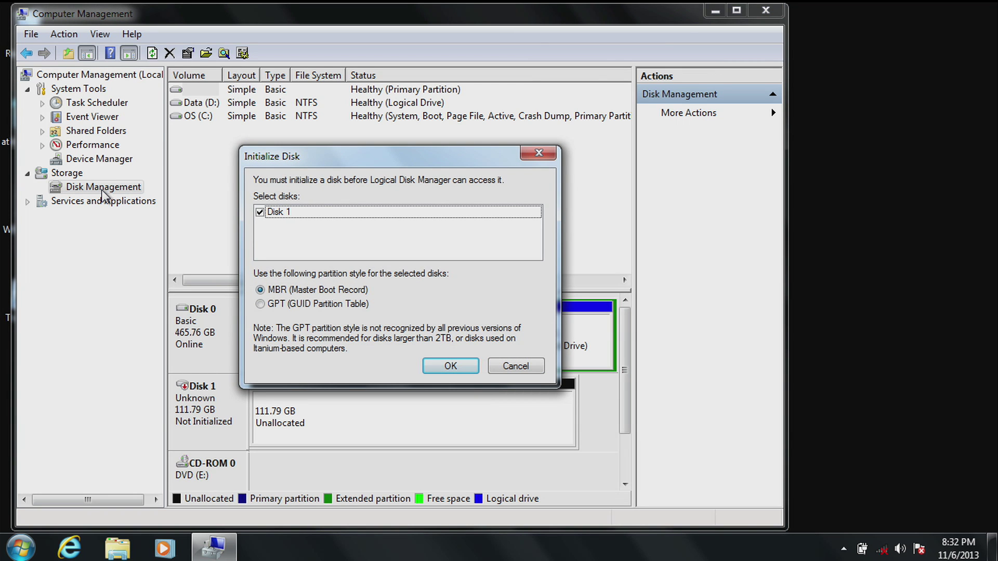
mouse_move(388, 305)
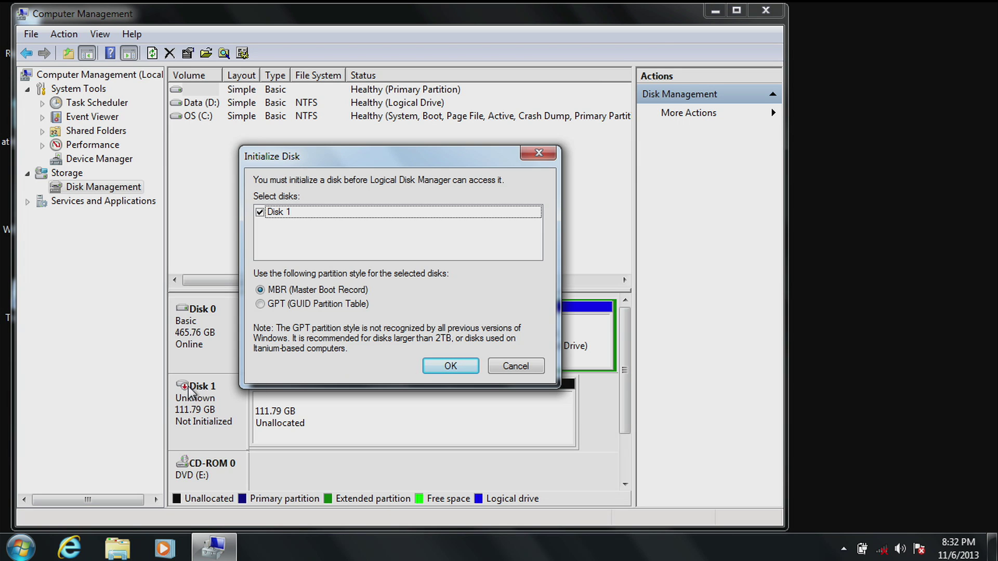
mouse_move(194, 430)
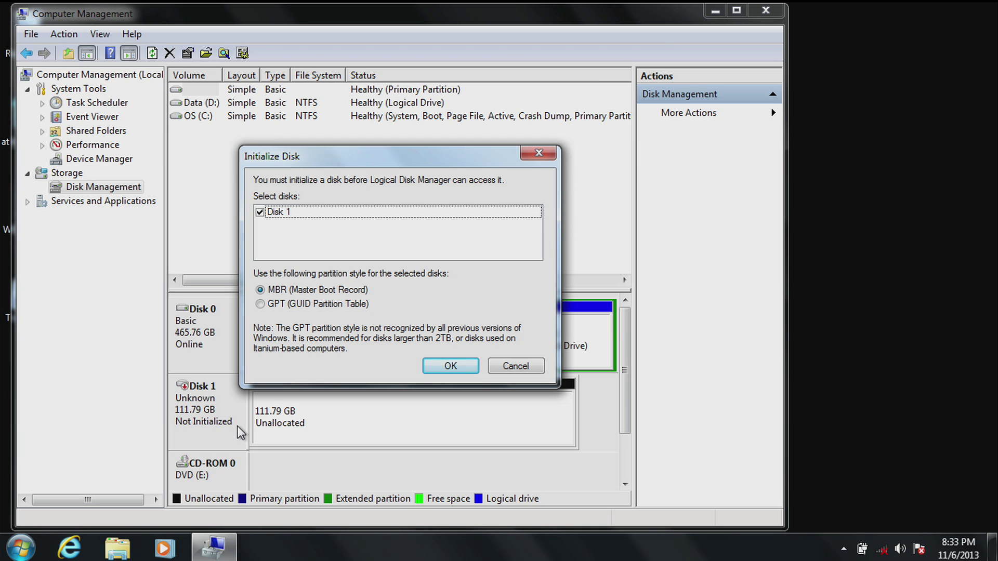
click(450, 365)
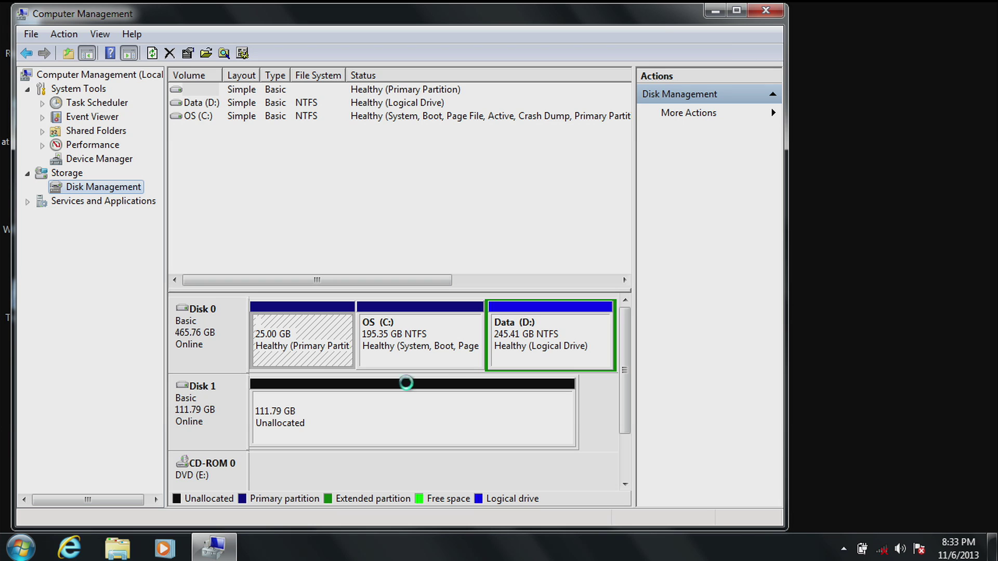
mouse_move(189, 387)
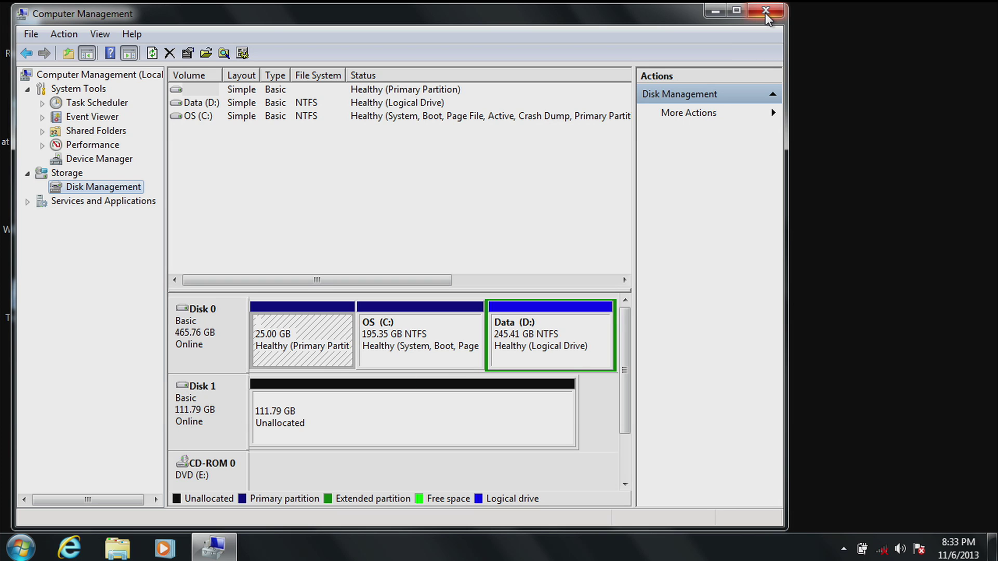
click(766, 10)
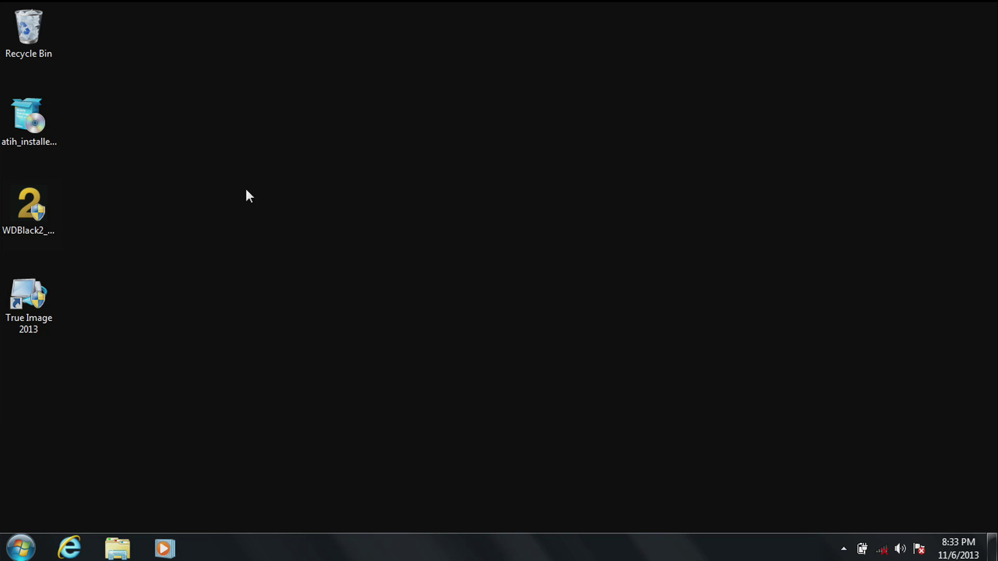
Launch True Image 2013 from its desktop shortcut and dismiss the upgrade notice.
click(28, 302)
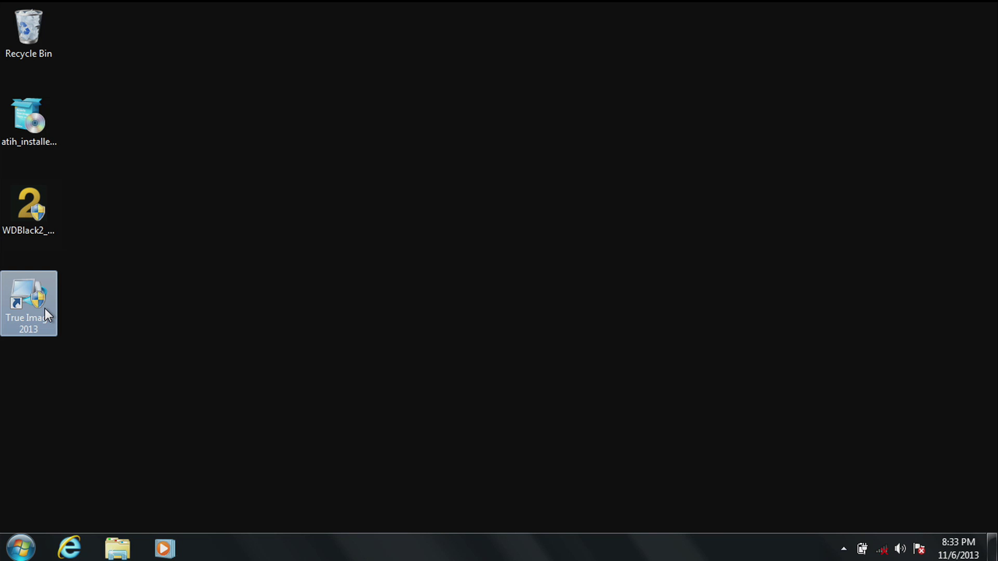
double_click(29, 303)
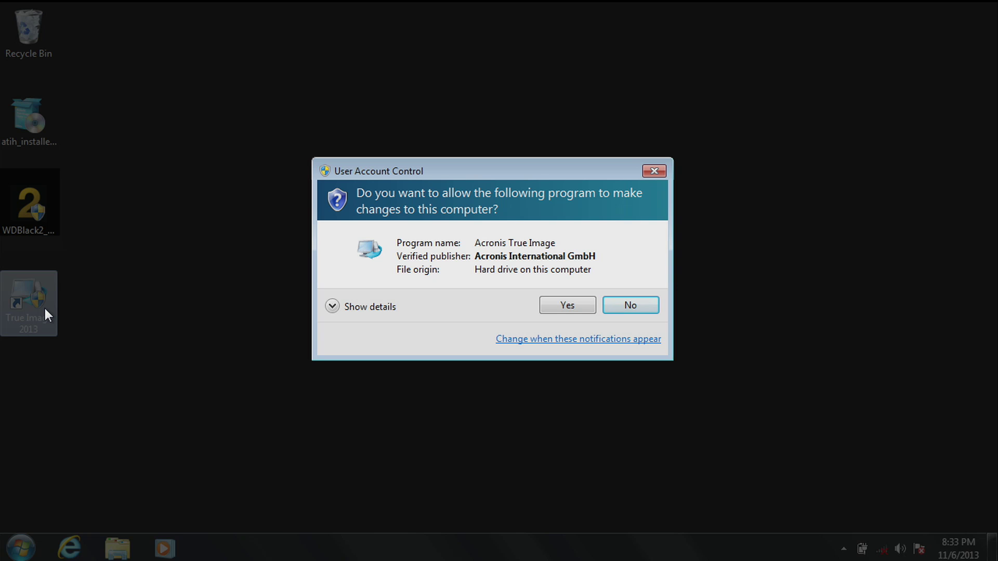
click(565, 304)
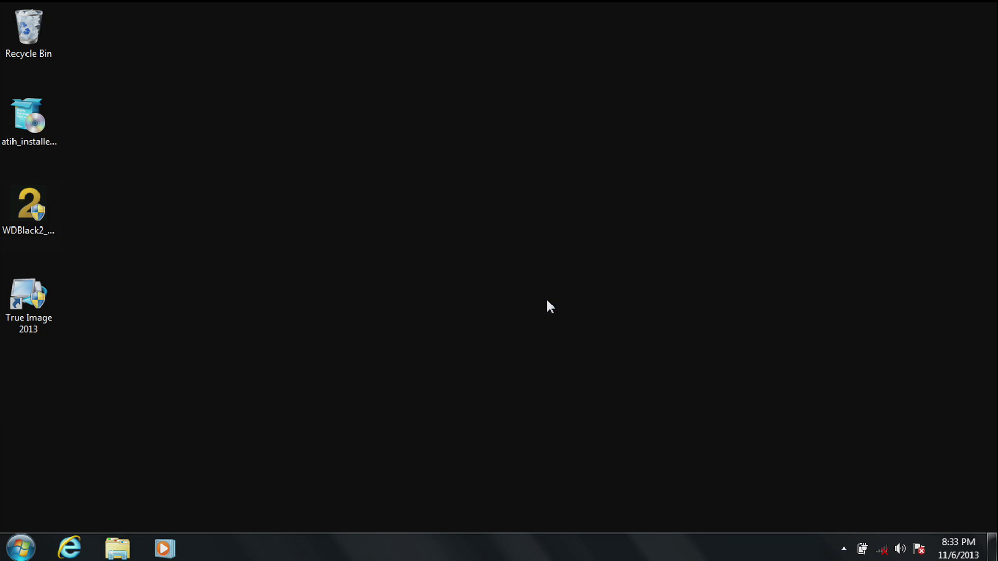
double_click(28, 298)
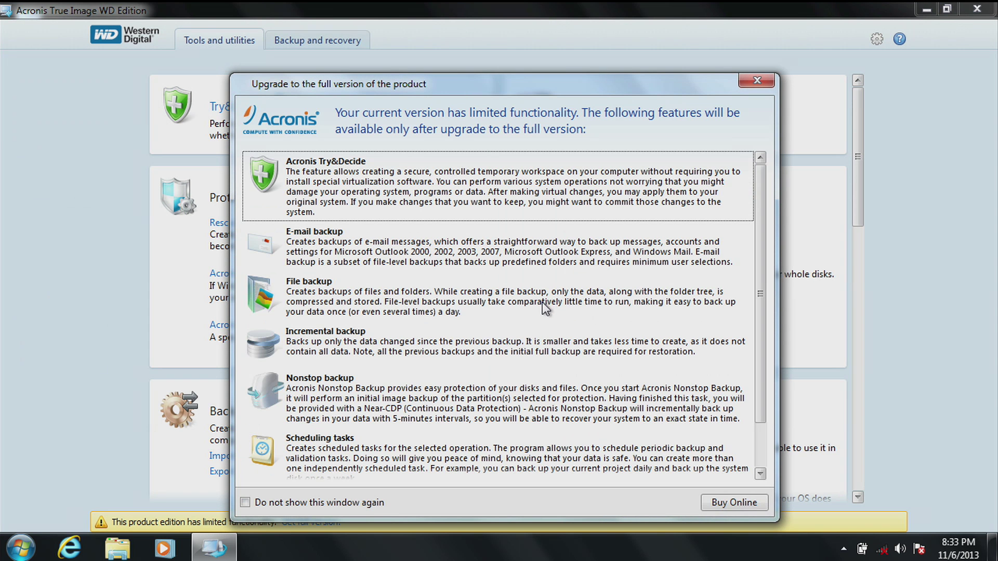
click(756, 80)
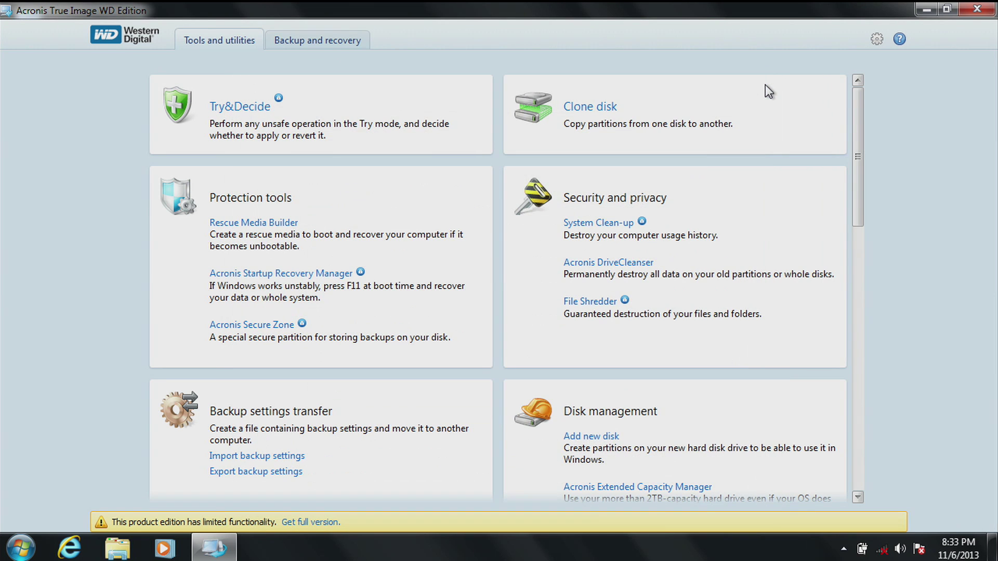
mouse_move(595, 123)
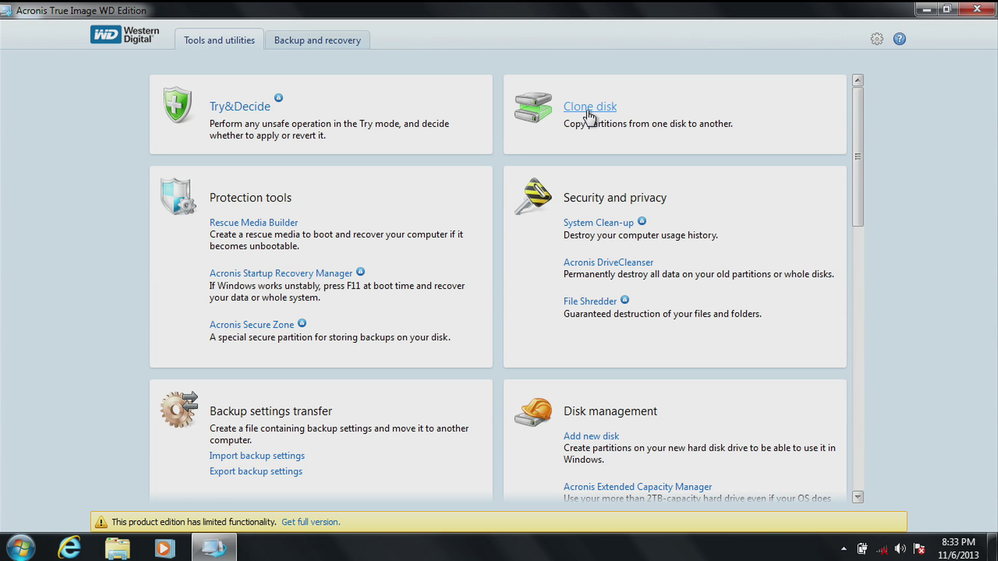
Start the Clone Disk wizard in automatic mode and reach the Disk 1 to Disk 2 summary.
click(589, 106)
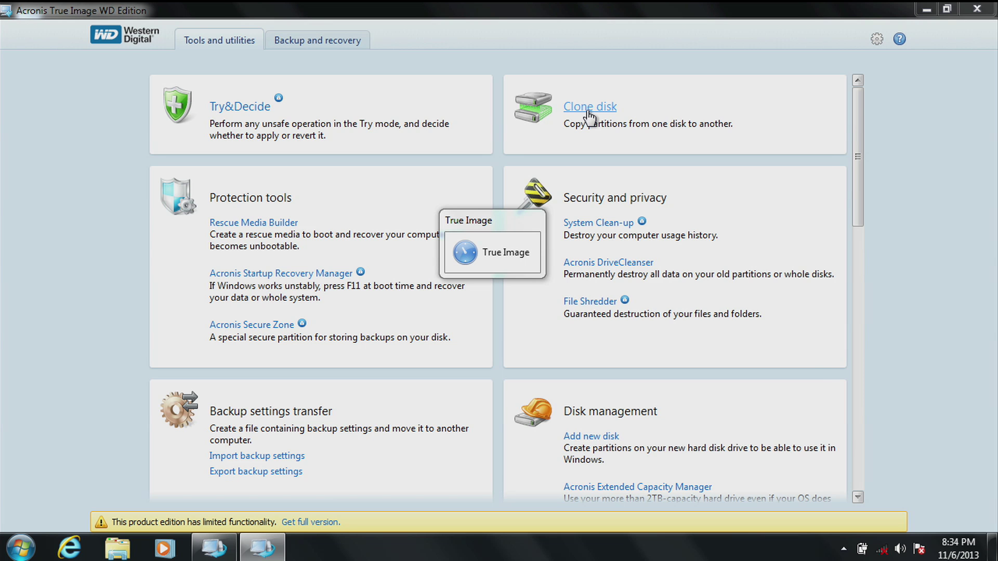
click(589, 106)
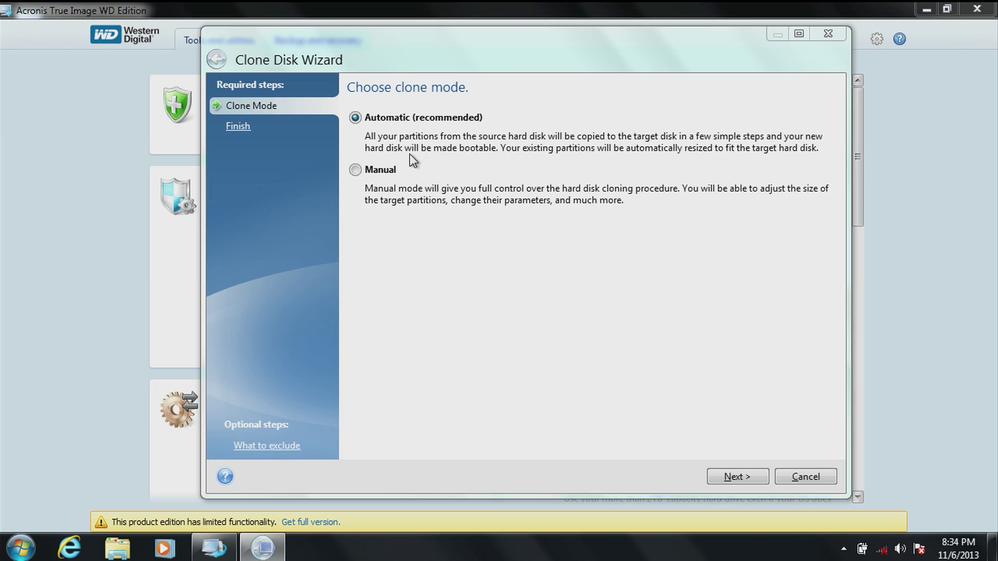
mouse_move(516, 189)
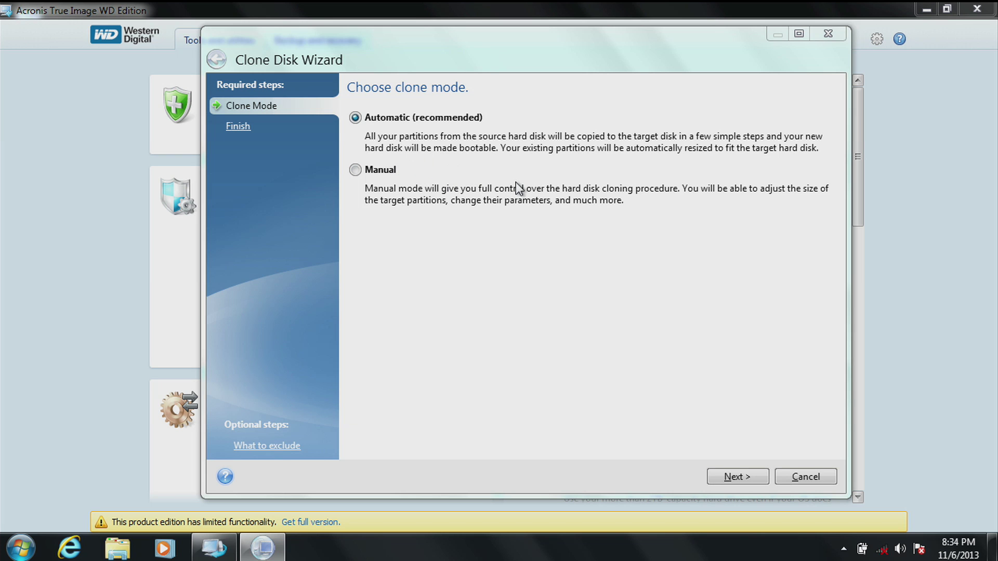
mouse_move(703, 325)
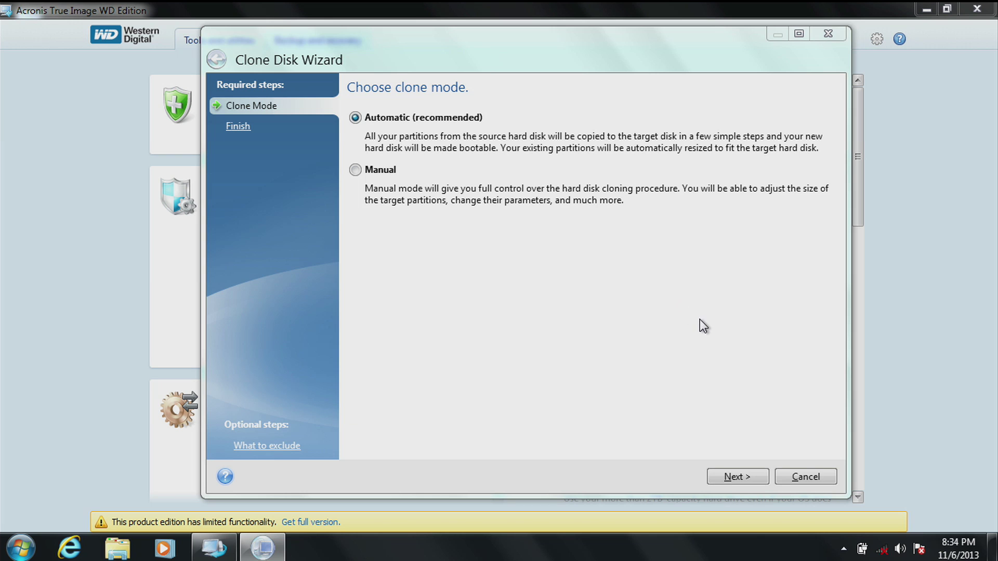
mouse_move(734, 352)
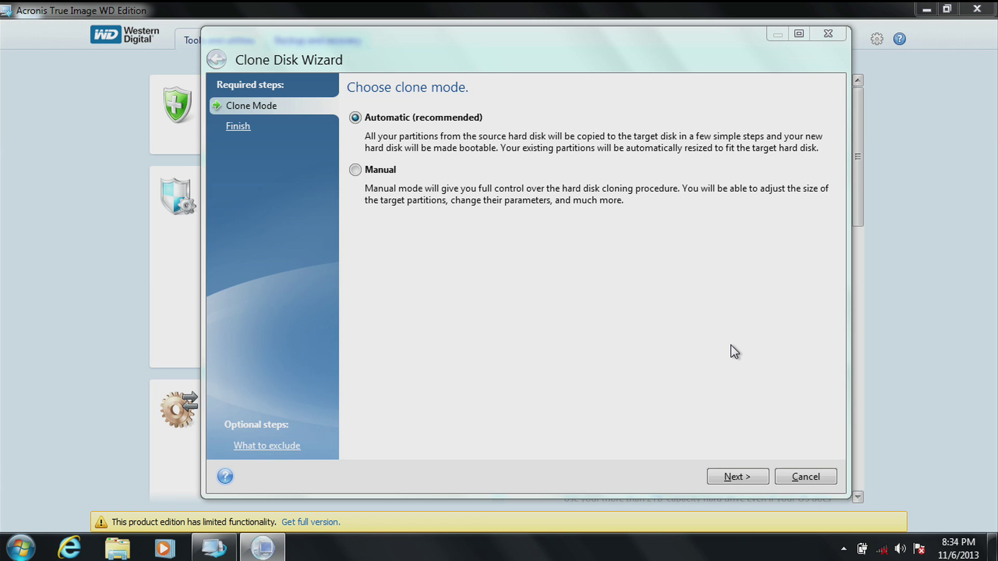
mouse_move(740, 386)
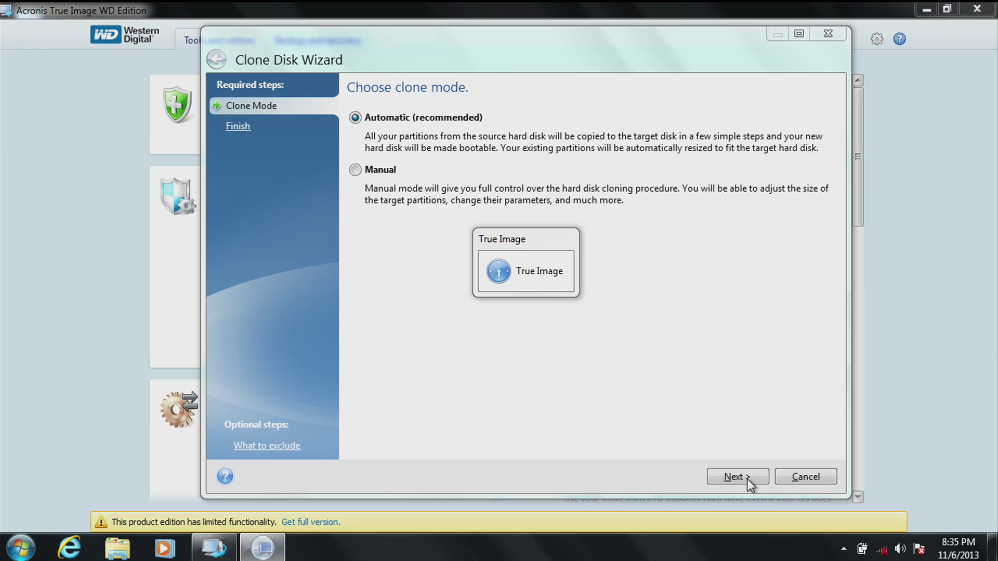
click(737, 477)
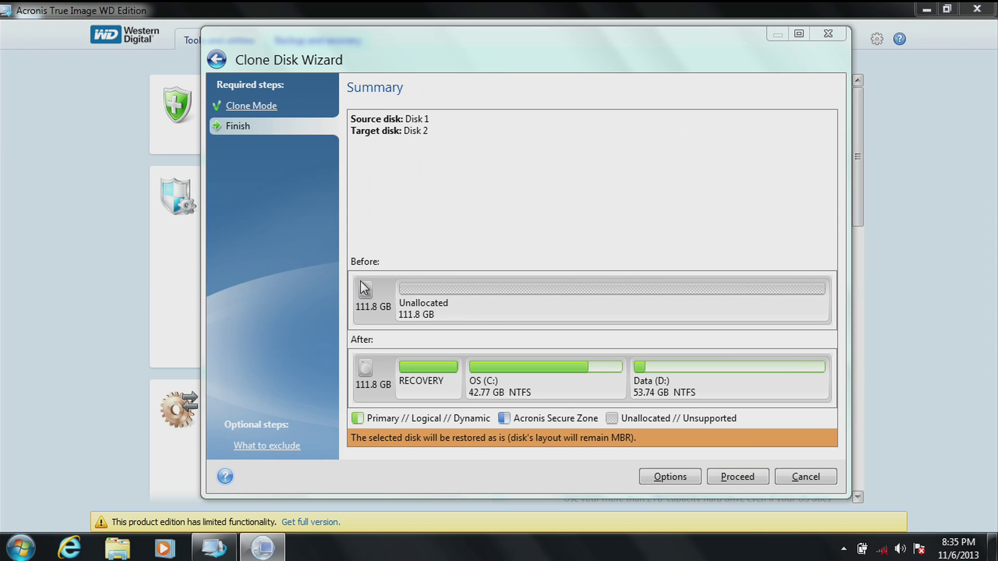
mouse_move(371, 316)
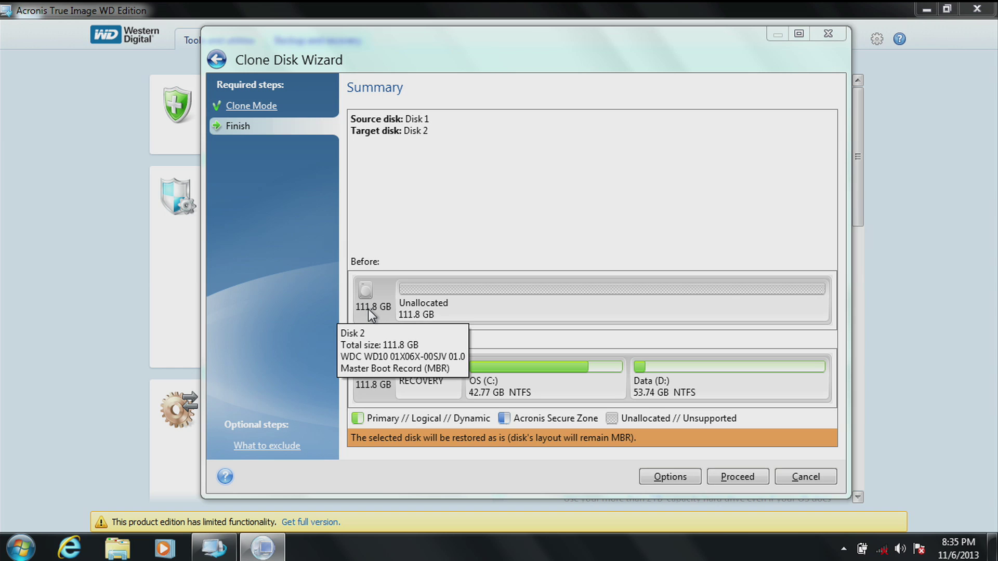
mouse_move(397, 317)
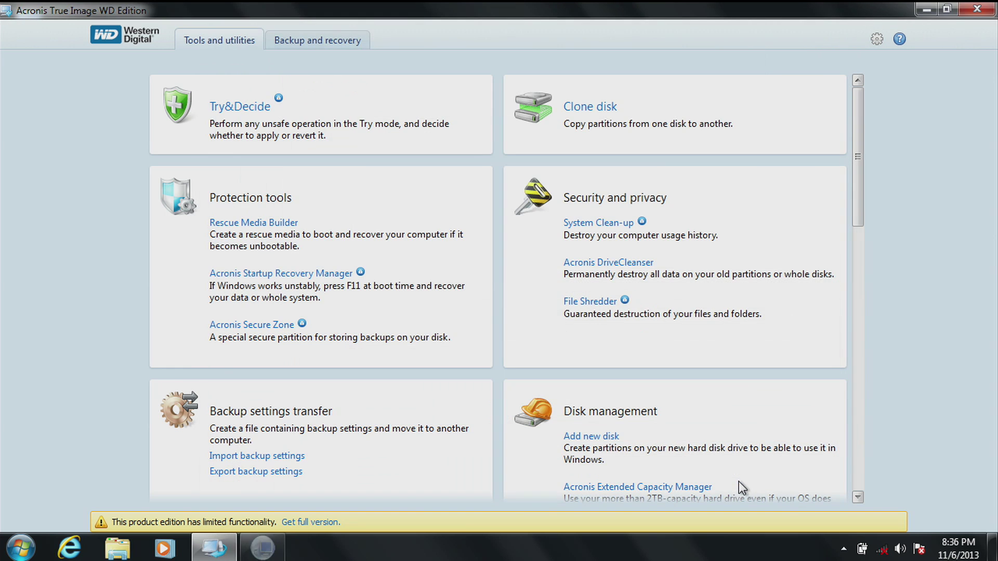
Proceed with the clone and restart the computer so cloning can run.
click(588, 106)
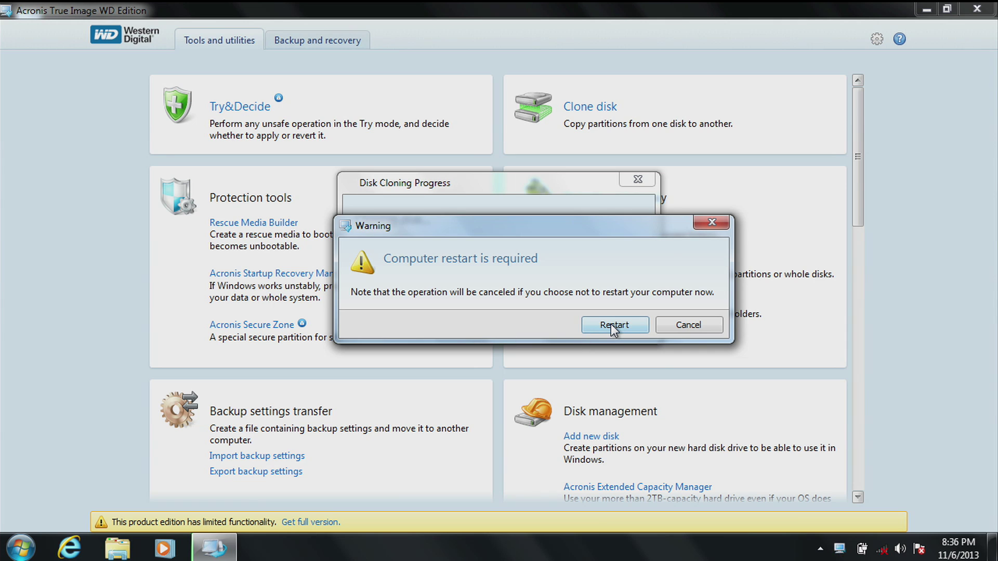
click(614, 324)
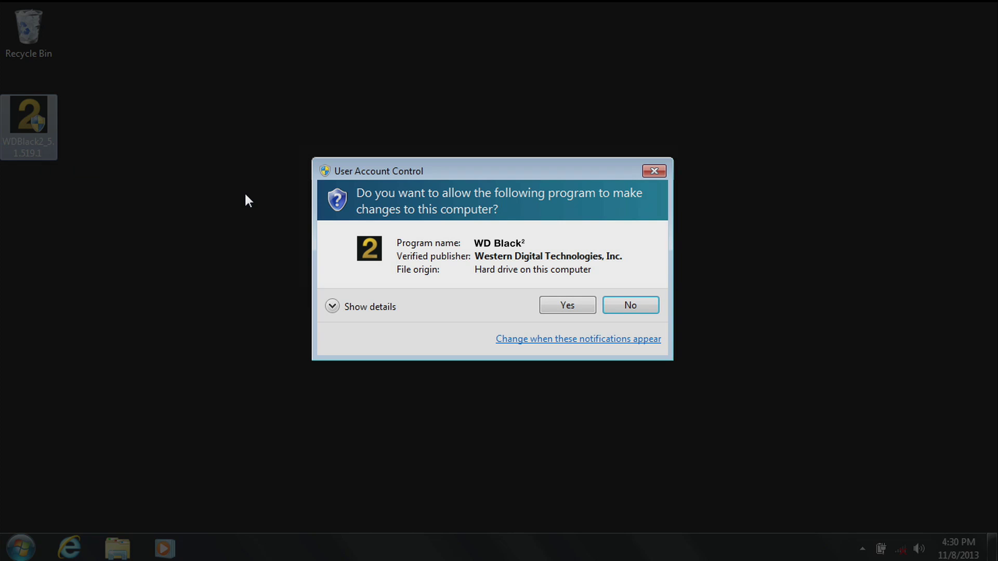
Start the WD Black² software installer in English and accept its license agreement.
click(566, 305)
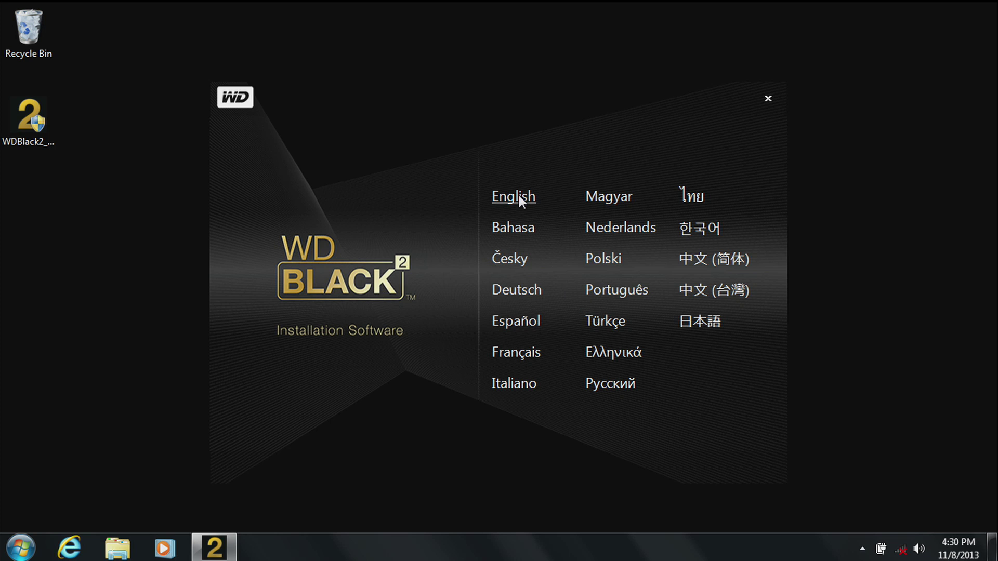
click(512, 195)
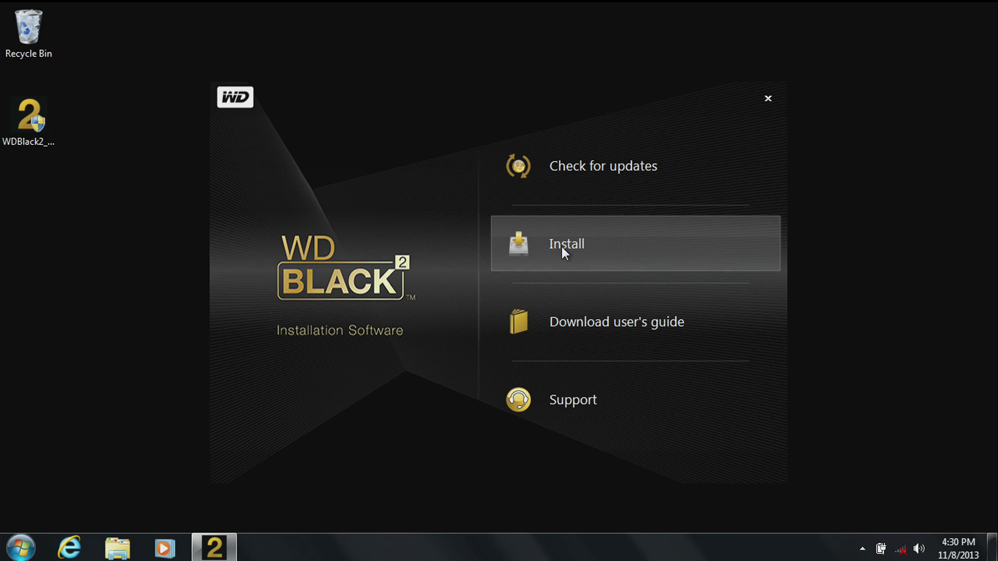
click(566, 243)
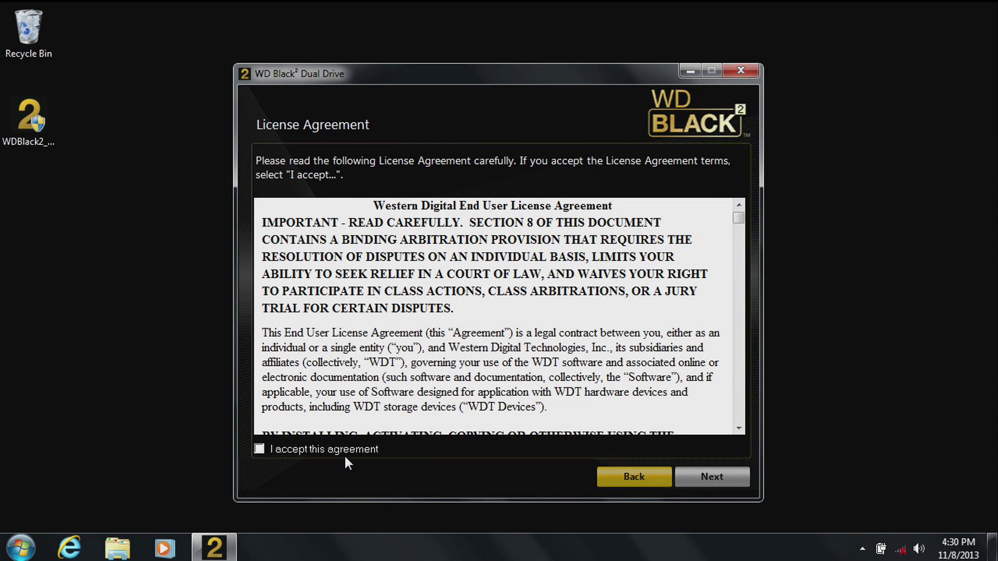
click(259, 449)
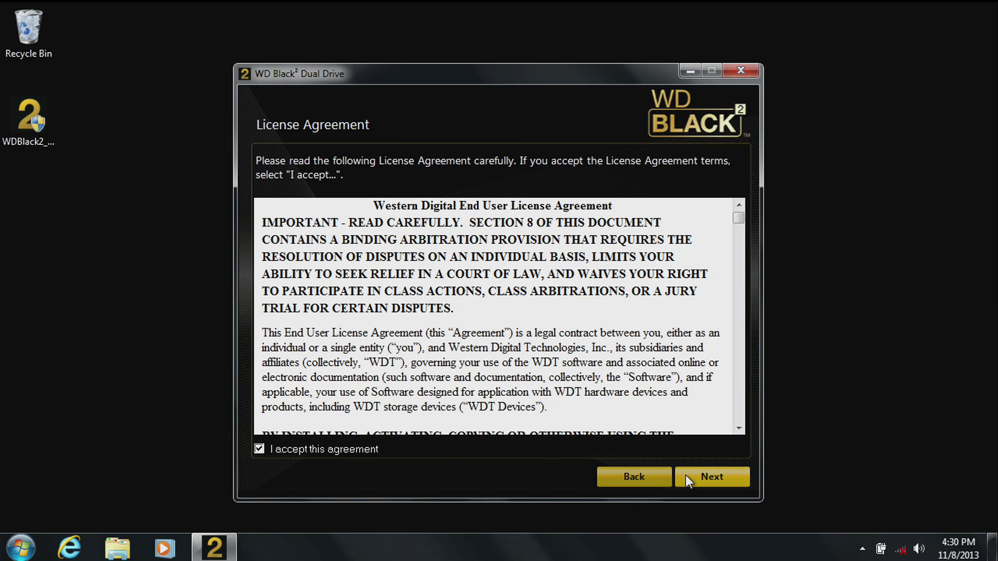
Complete the WD Black² Dual Drive installation and close the installer.
click(711, 477)
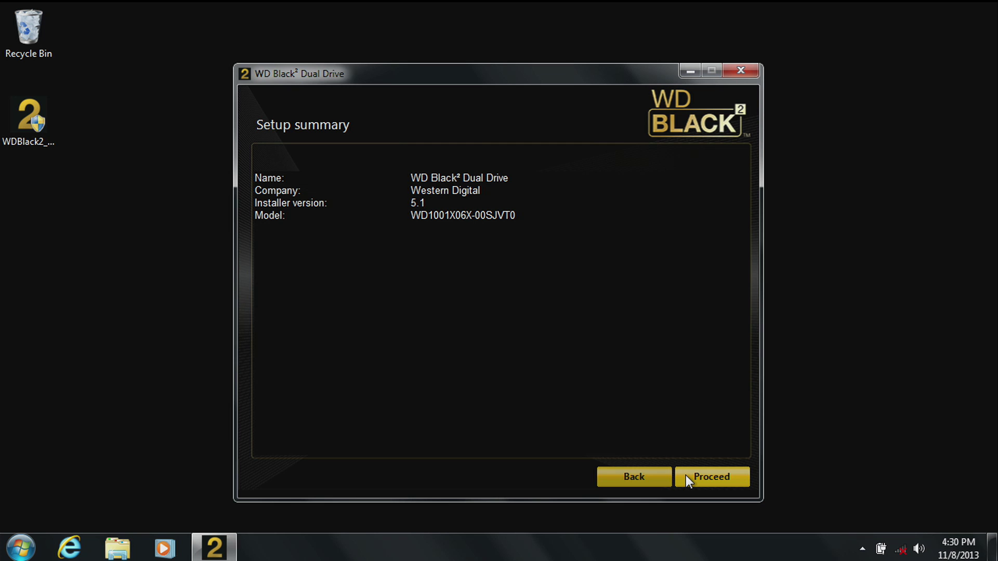
click(711, 477)
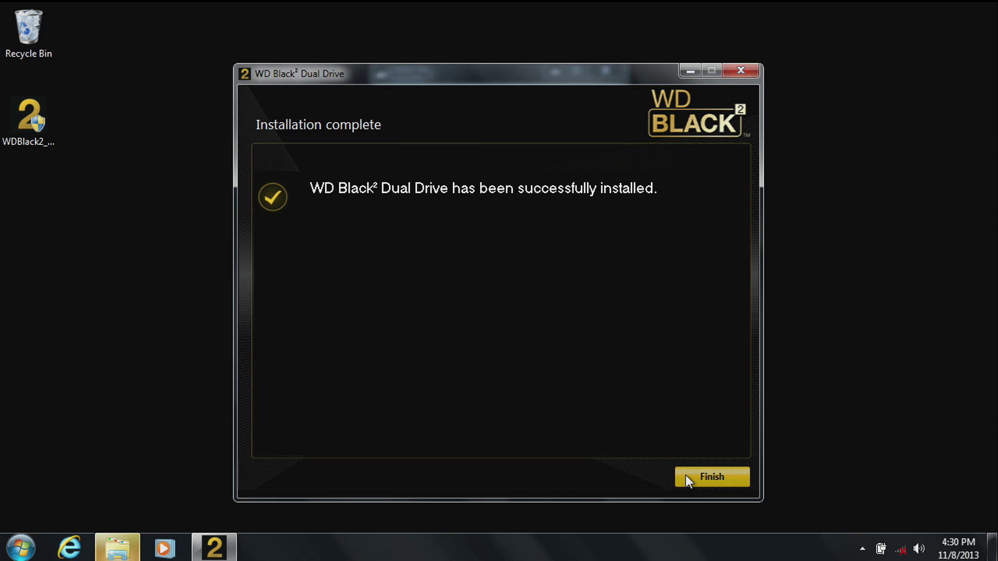
click(711, 477)
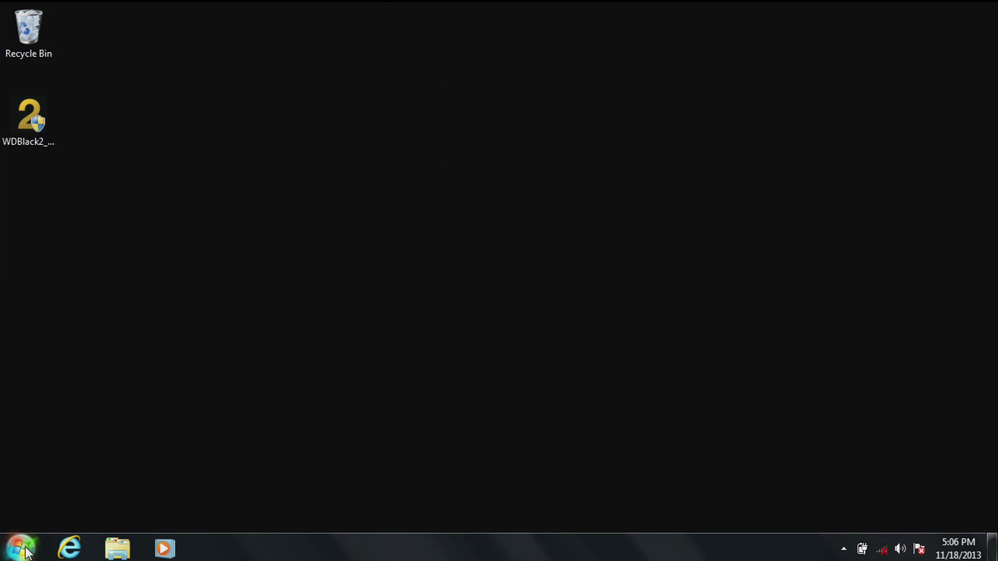
click(23, 548)
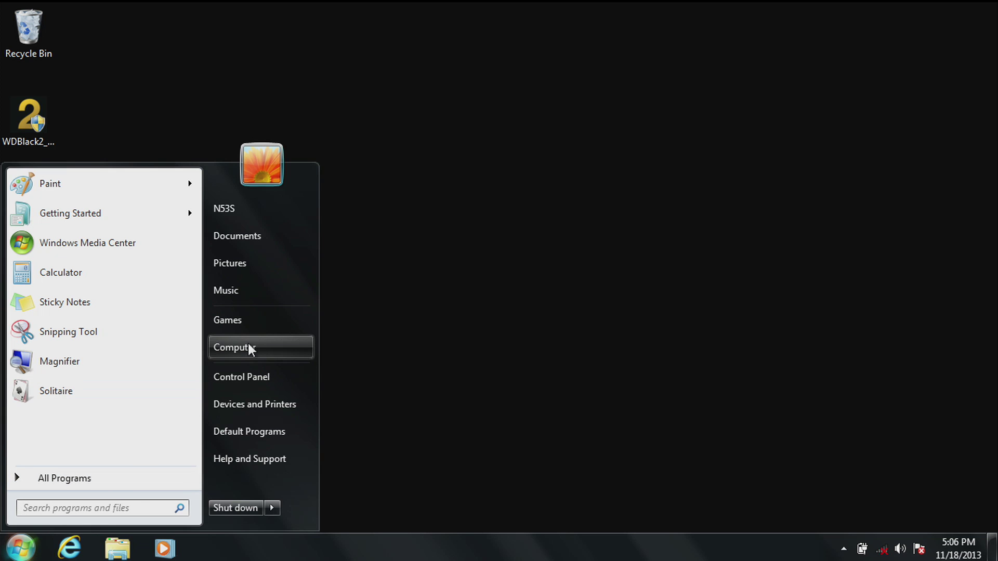
click(234, 347)
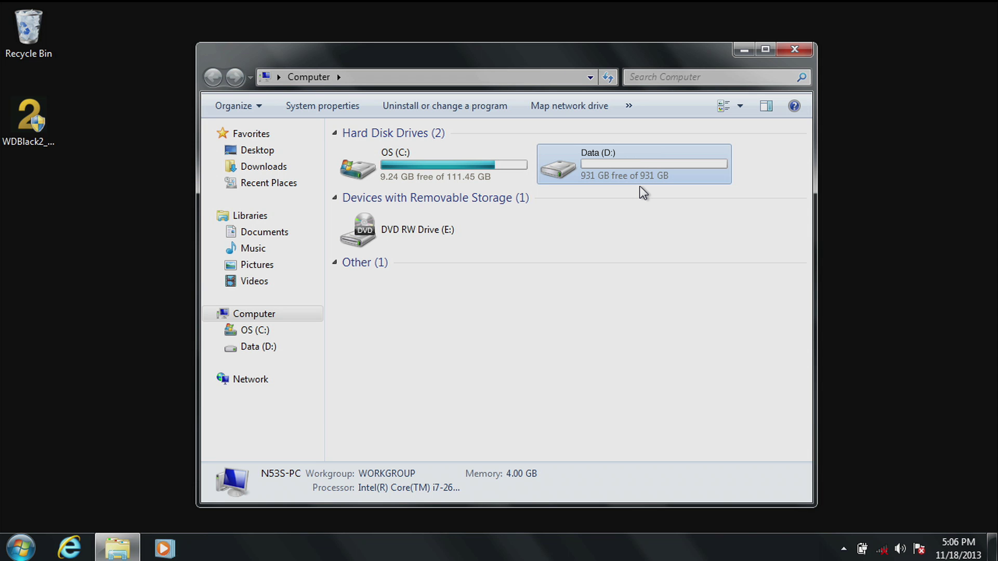
click(794, 50)
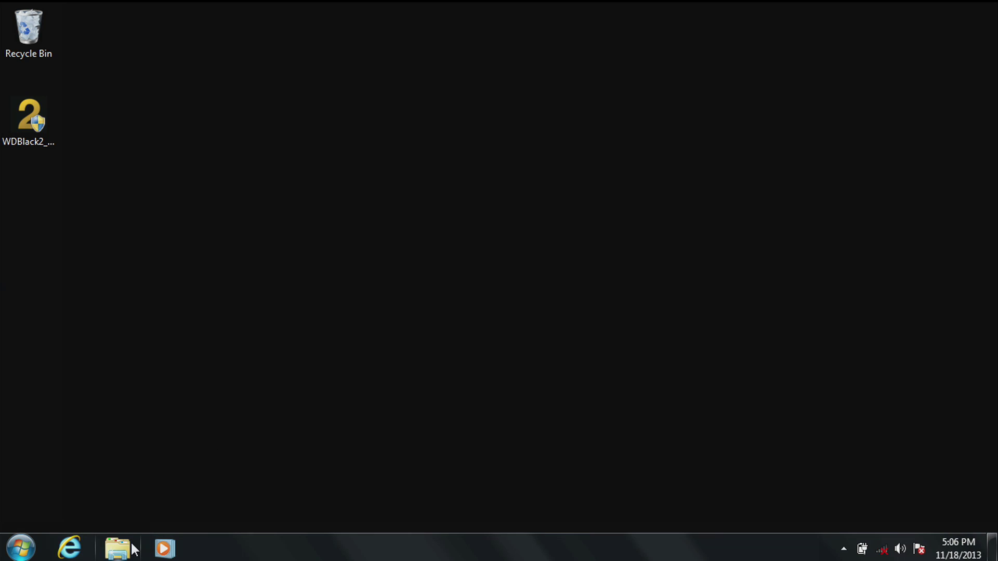
click(118, 547)
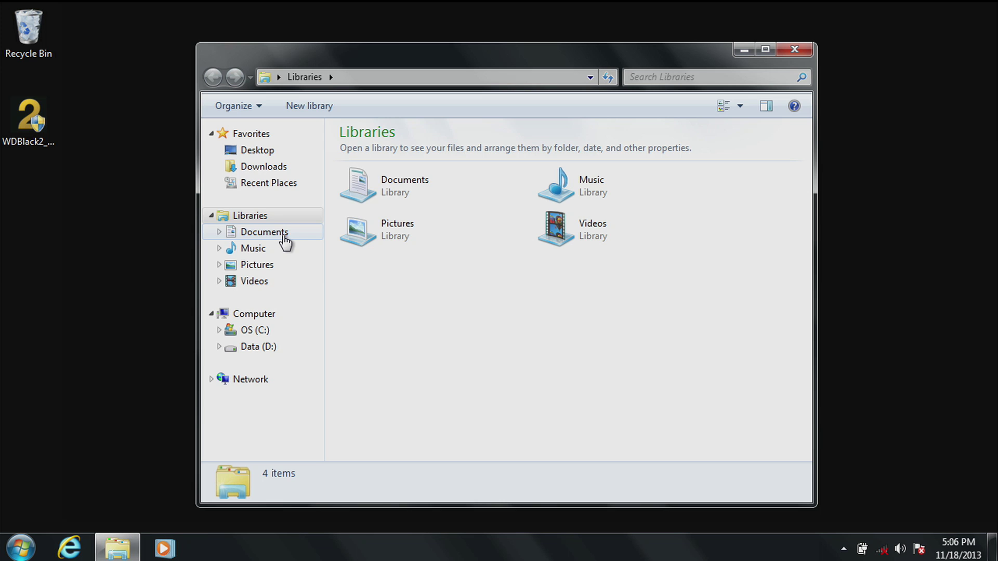
right_click(264, 232)
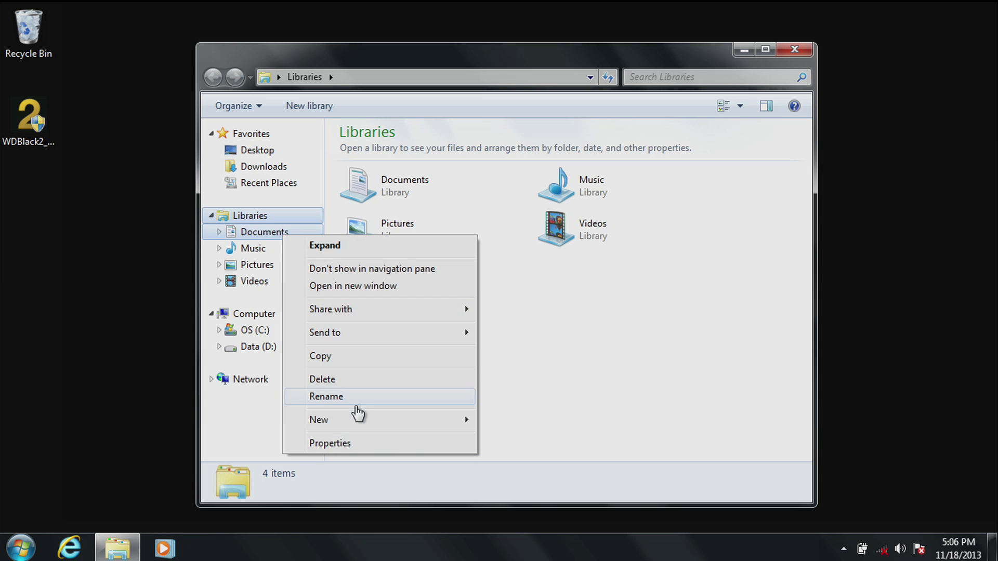
click(330, 443)
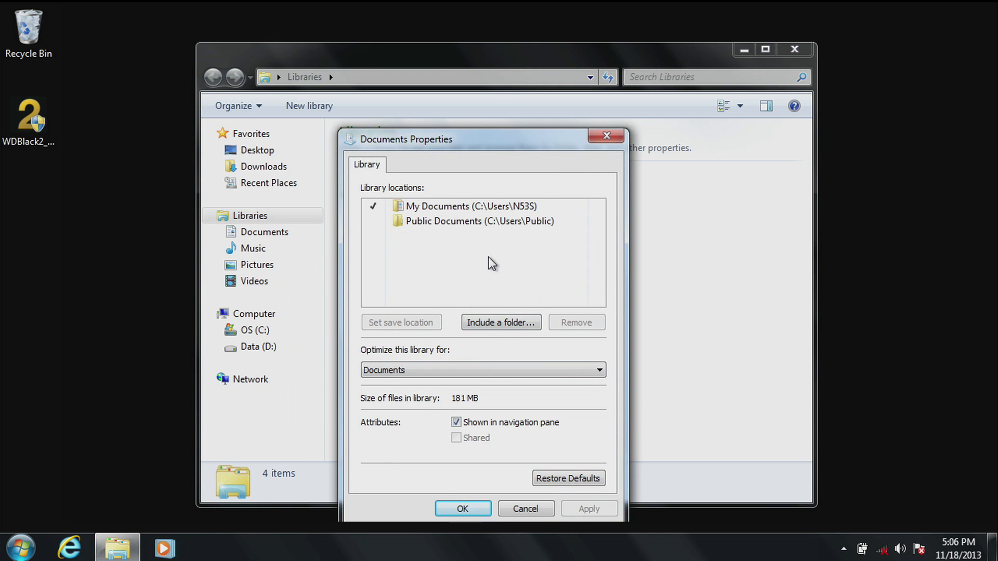
click(469, 206)
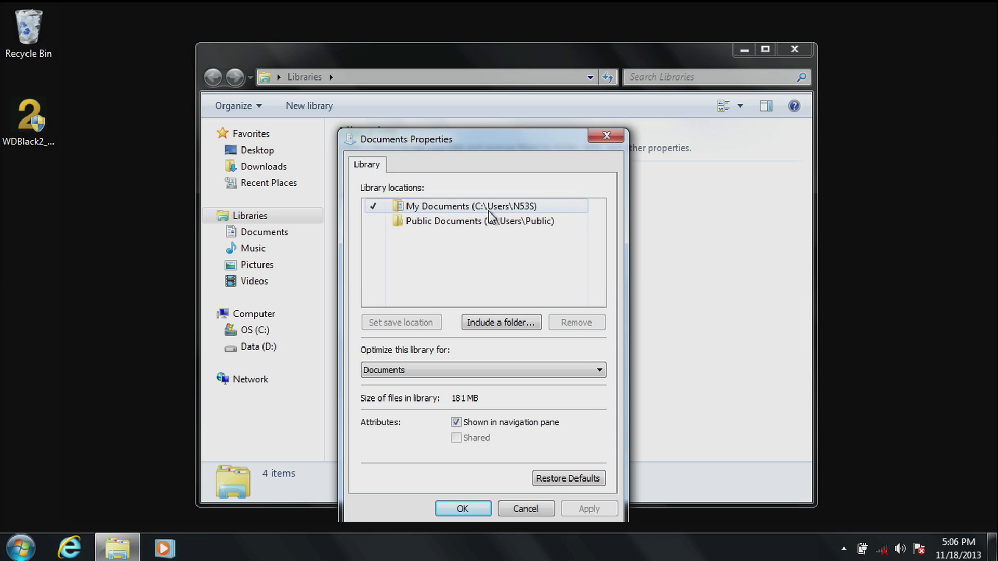
drag(406, 138, 399, 83)
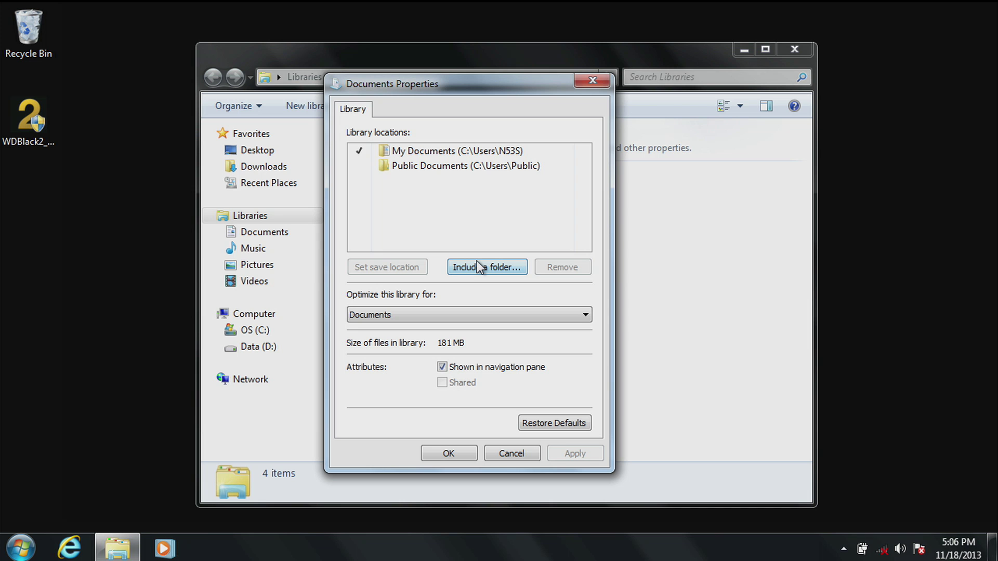
Include a new Documents folder on drive D: as a location of the Documents library.
click(487, 267)
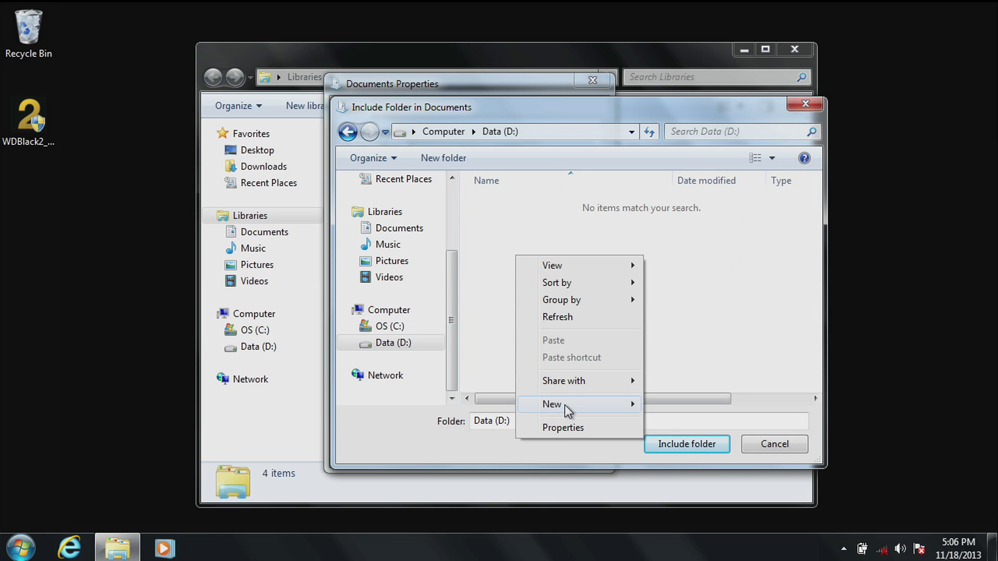
mouse_move(552, 405)
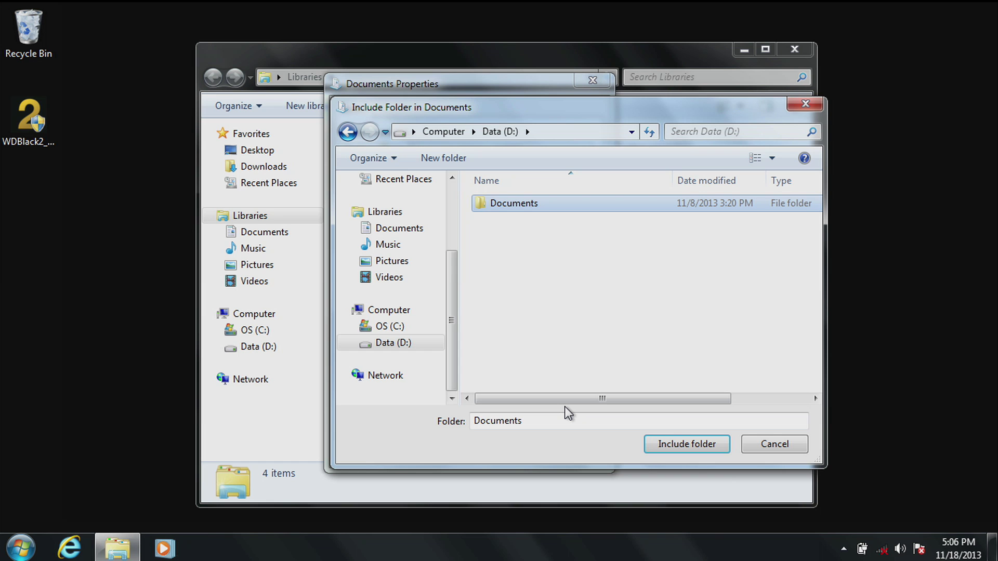
click(686, 444)
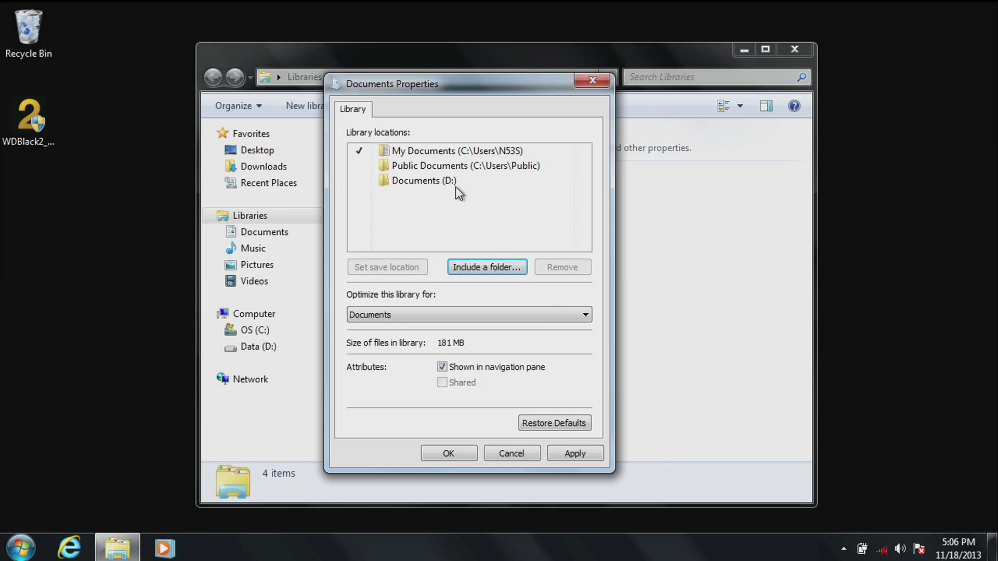
click(465, 165)
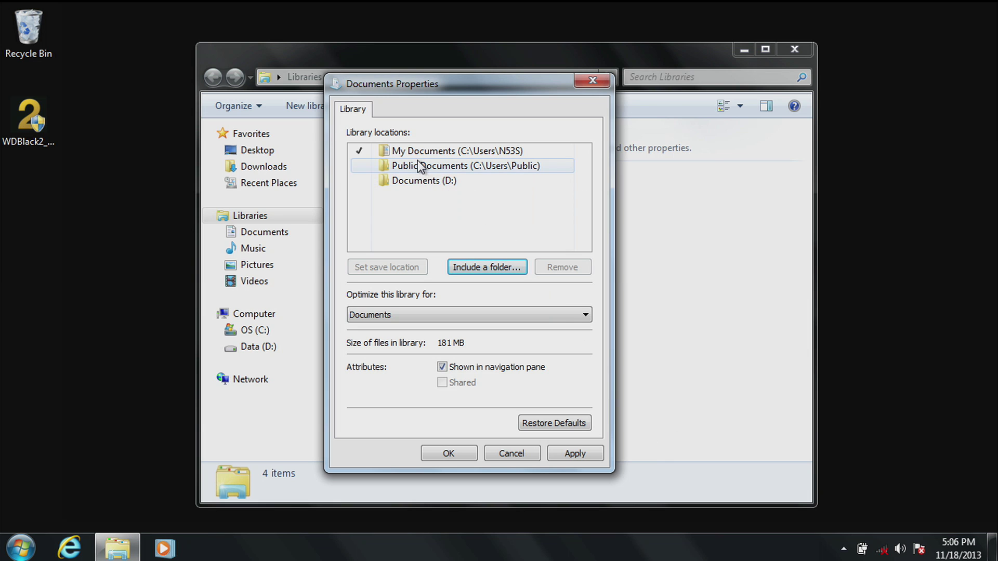
click(422, 179)
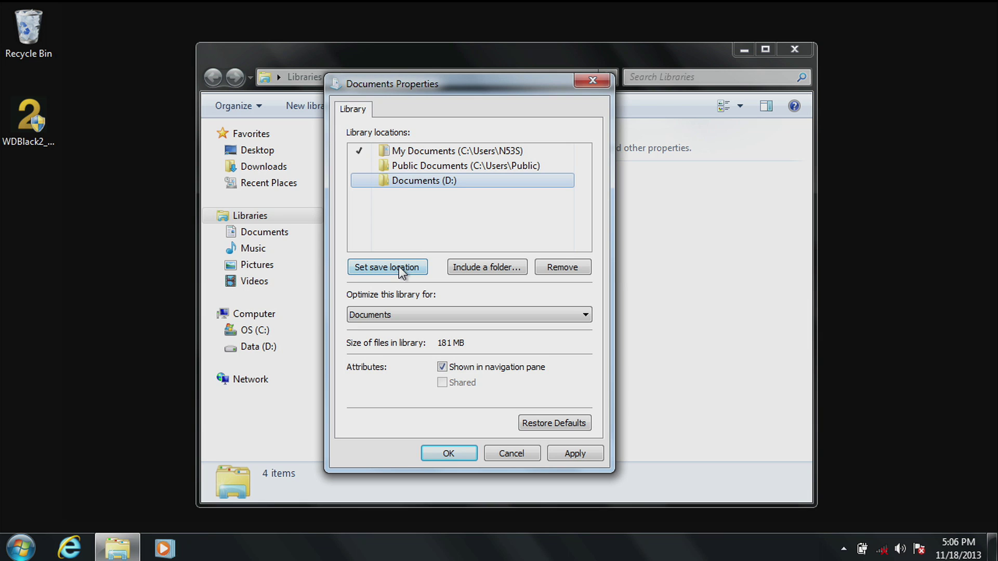
Make Documents (D:) the default save location, then copy Bluetooth Folder and desktop from My Documents.
click(386, 267)
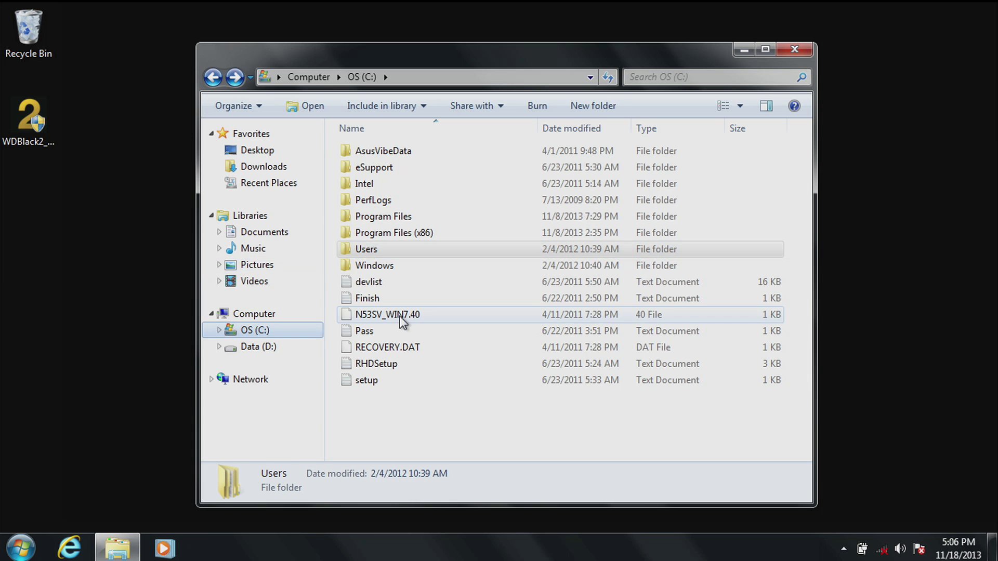
click(366, 249)
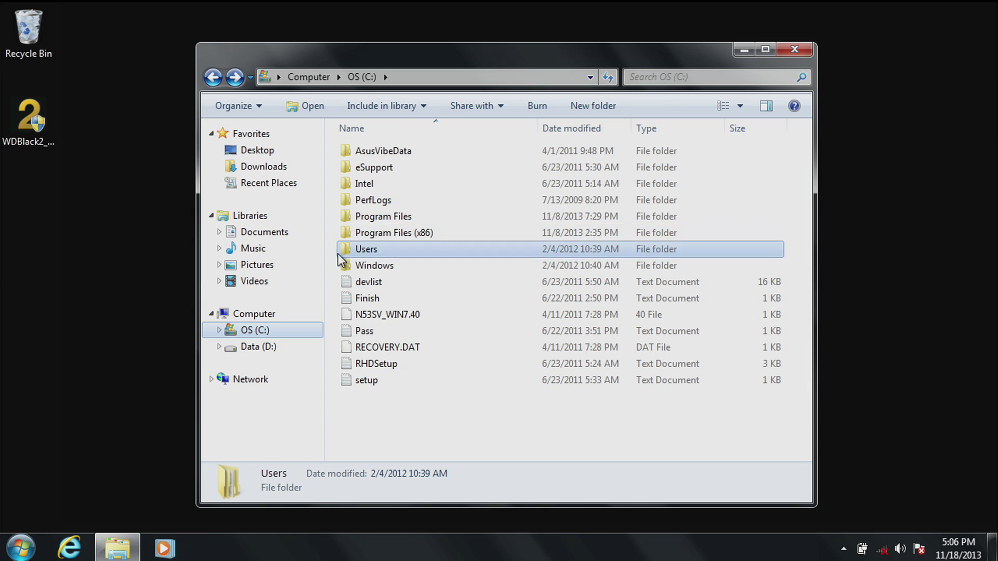
double_click(366, 249)
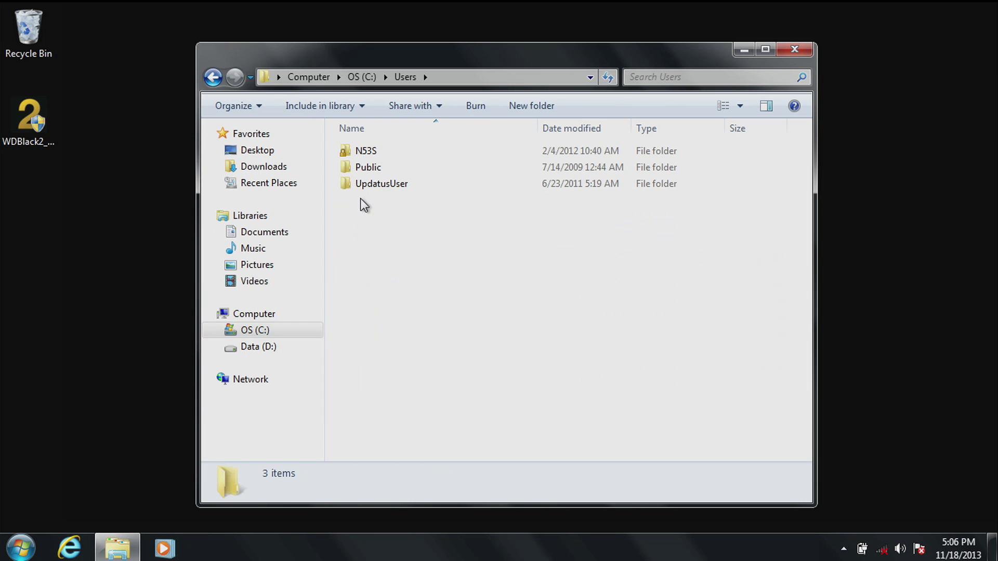
double_click(365, 151)
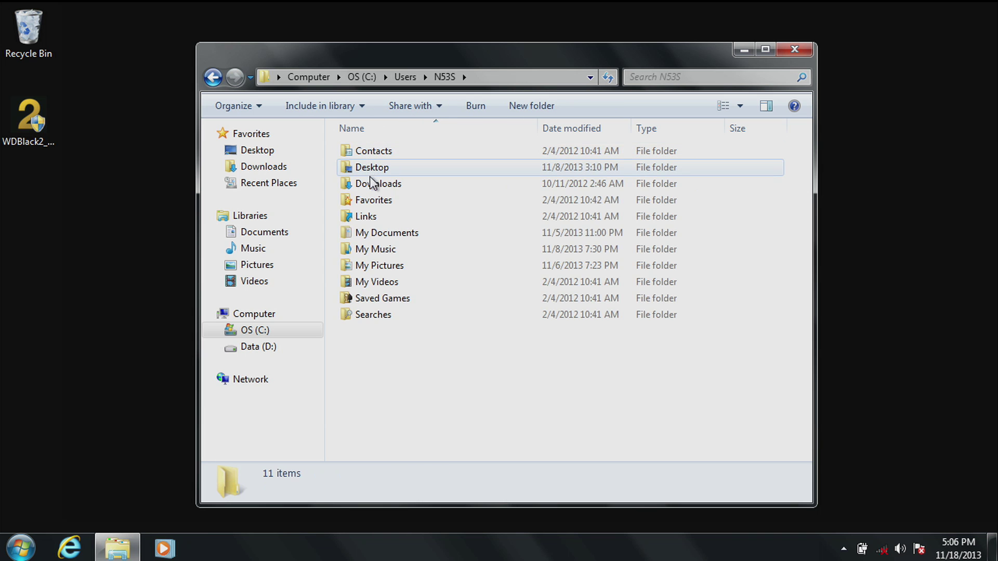
mouse_move(387, 231)
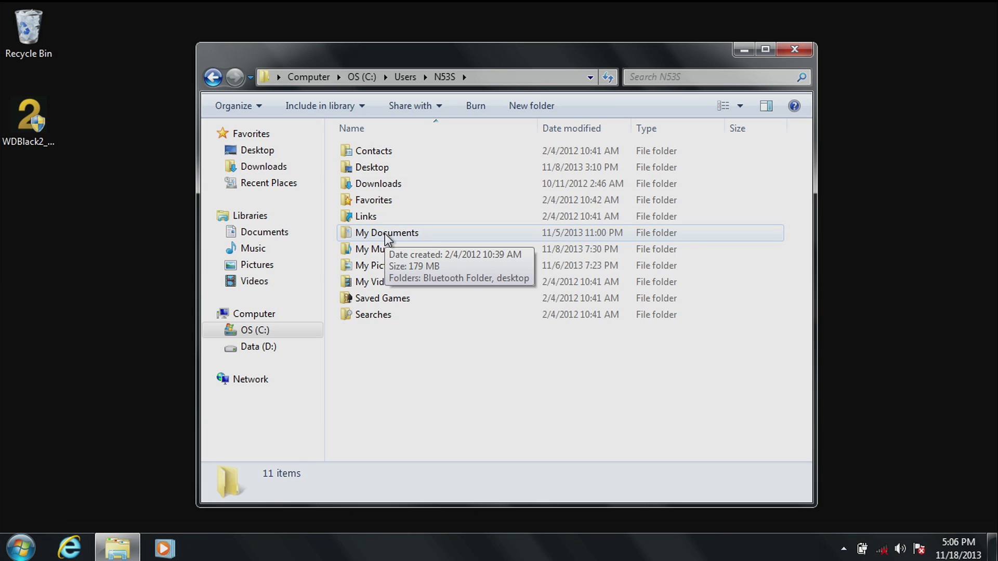
double_click(387, 231)
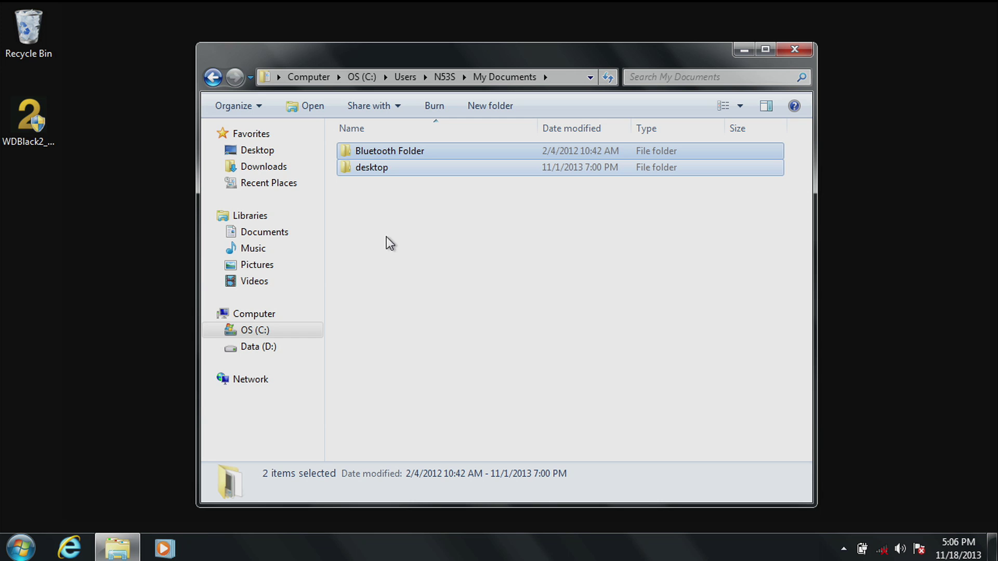
right_click(388, 151)
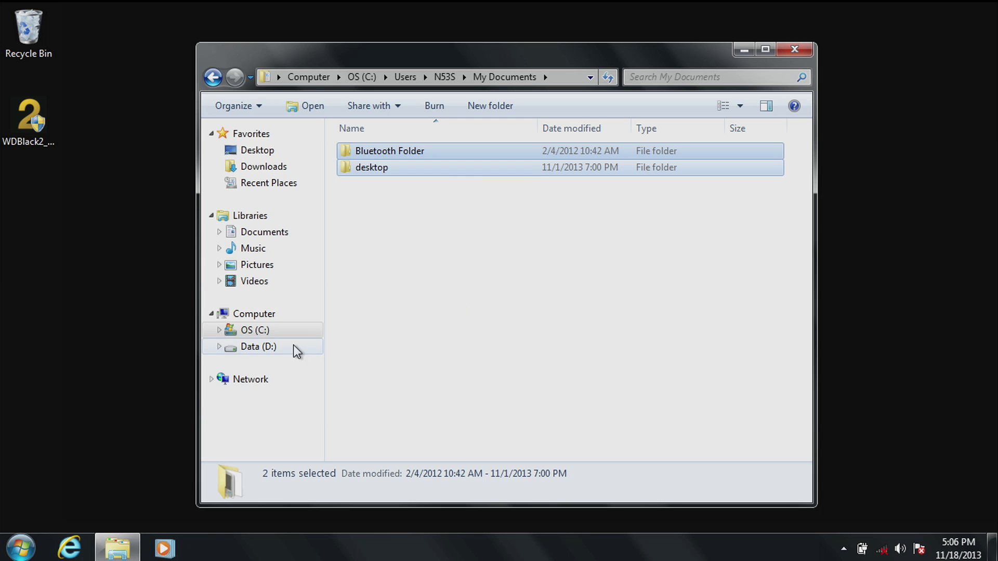
Paste the copied folders into the Documents folder on drive D:.
click(257, 346)
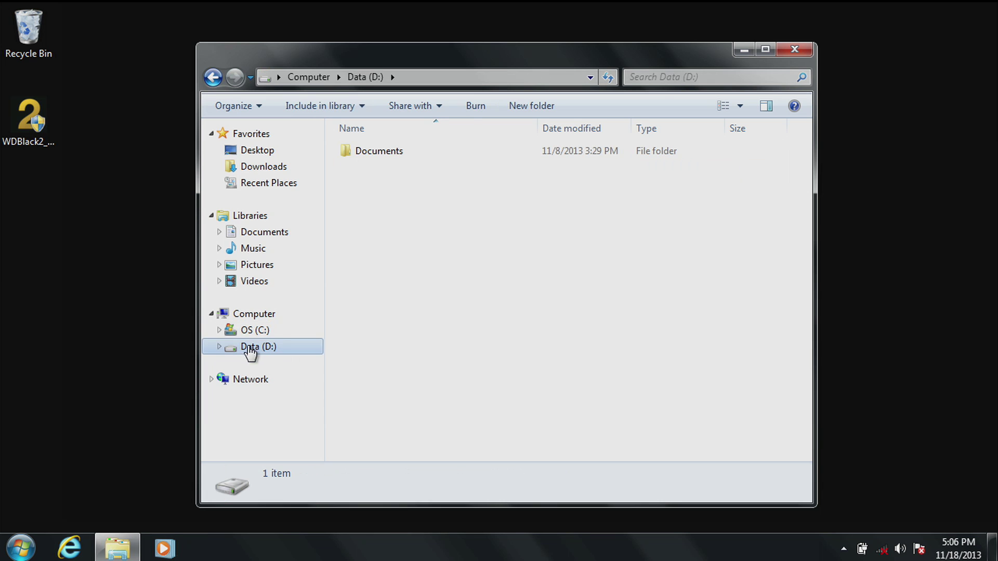
click(379, 150)
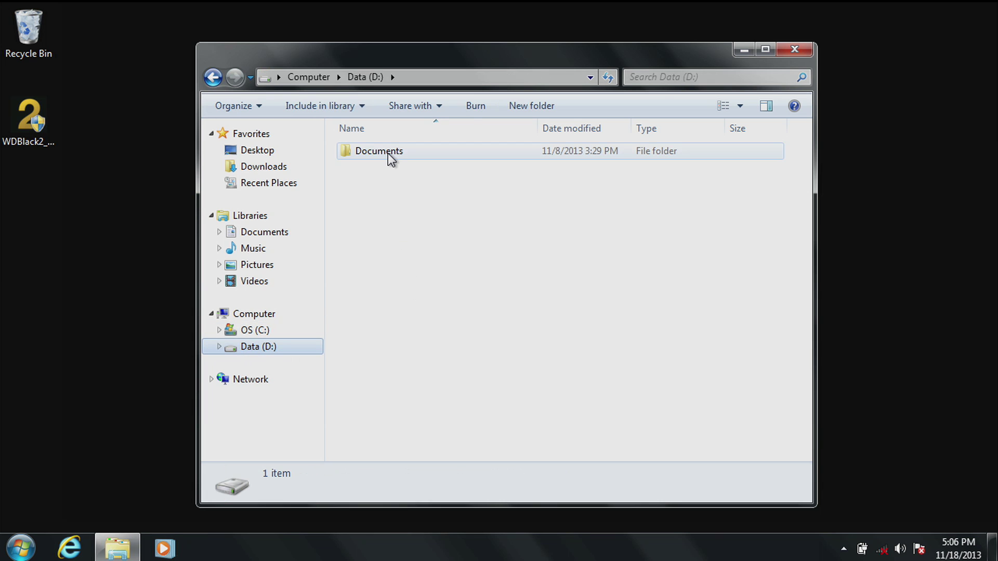
double_click(378, 151)
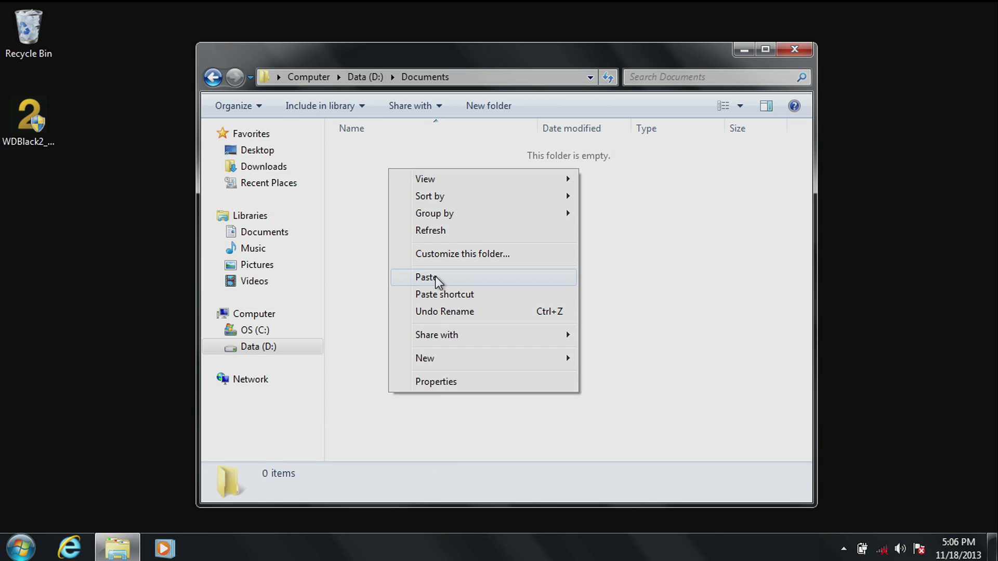
click(425, 276)
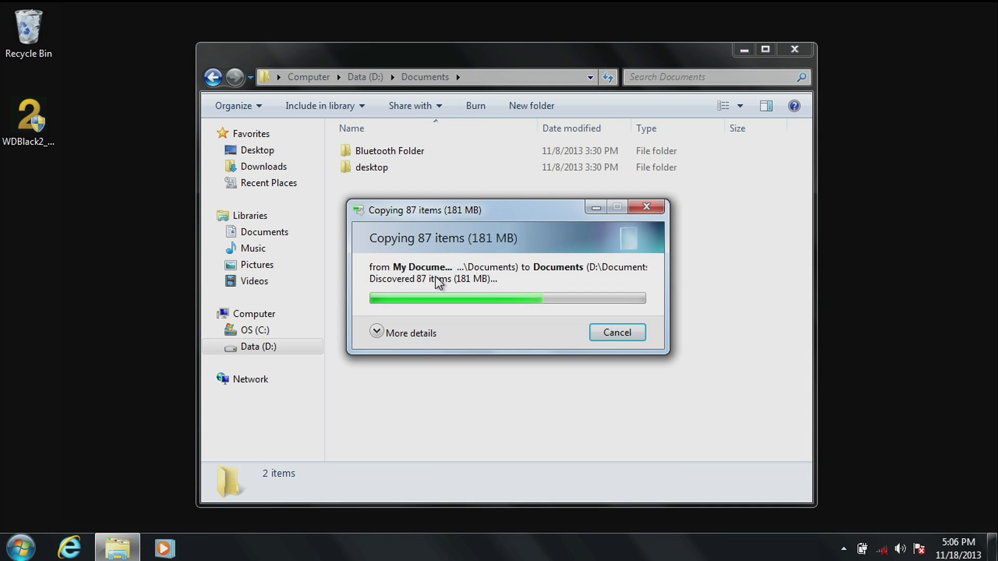
click(616, 333)
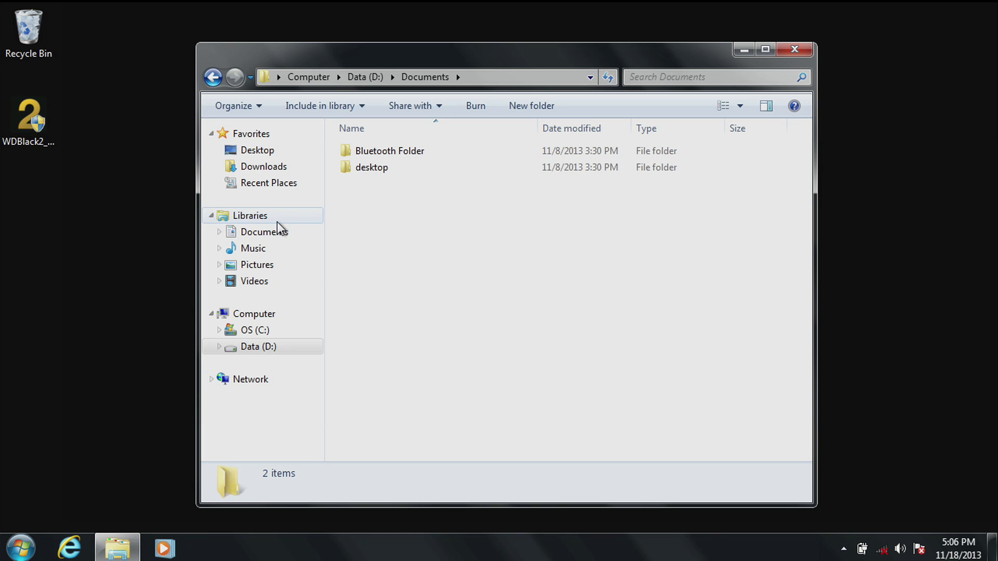
Remove the My Documents (C:) location from the Documents library properties.
right_click(261, 231)
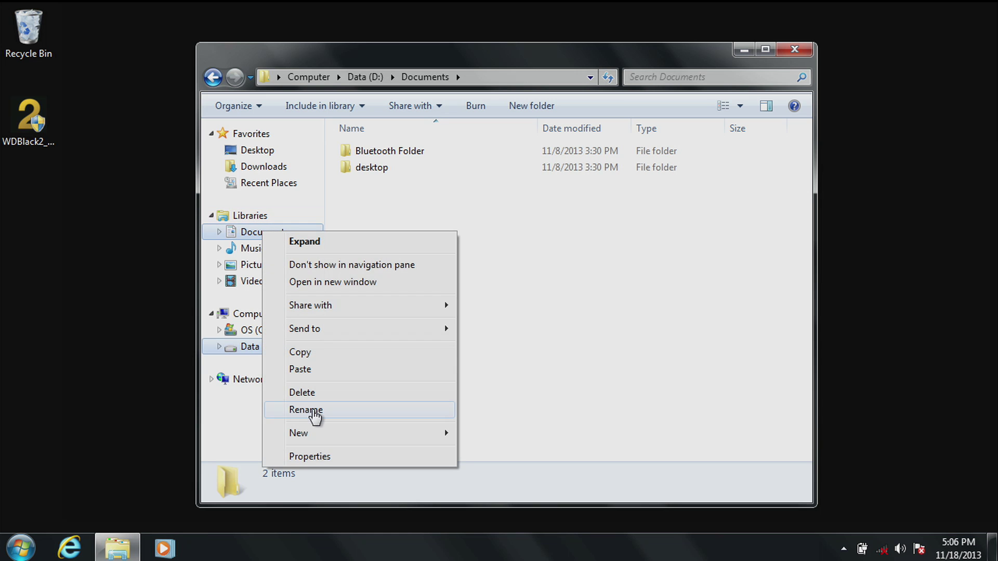
click(309, 457)
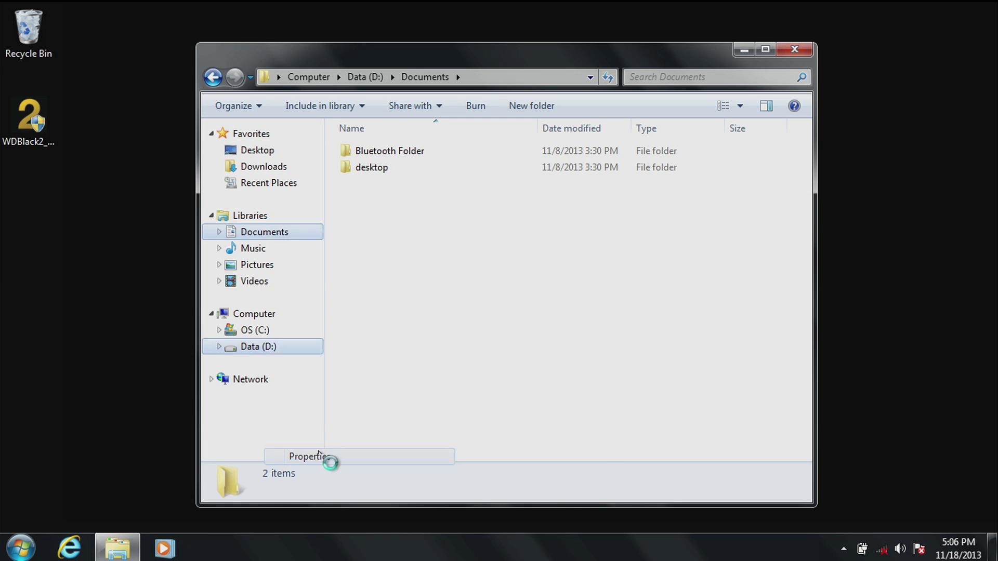
click(309, 456)
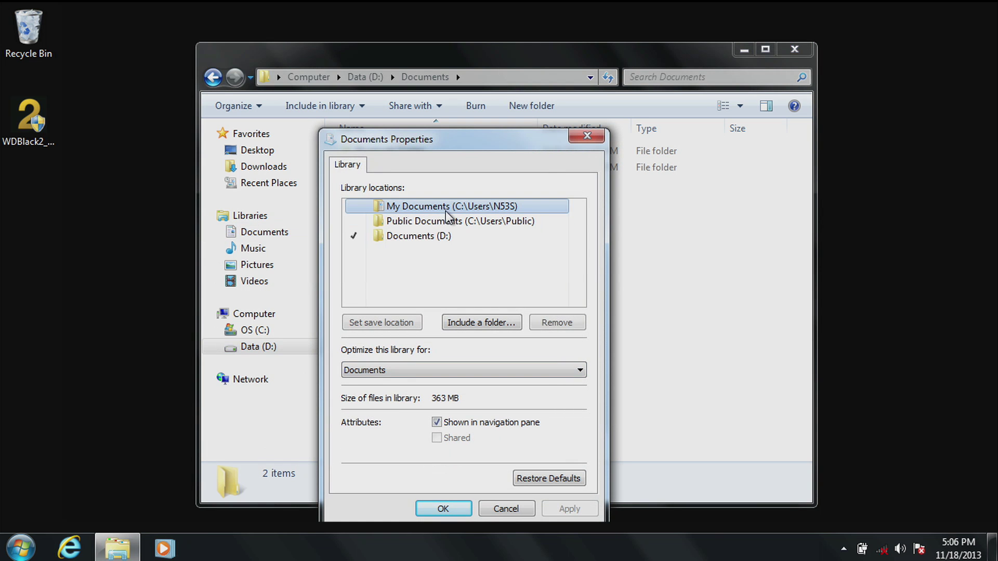
click(459, 220)
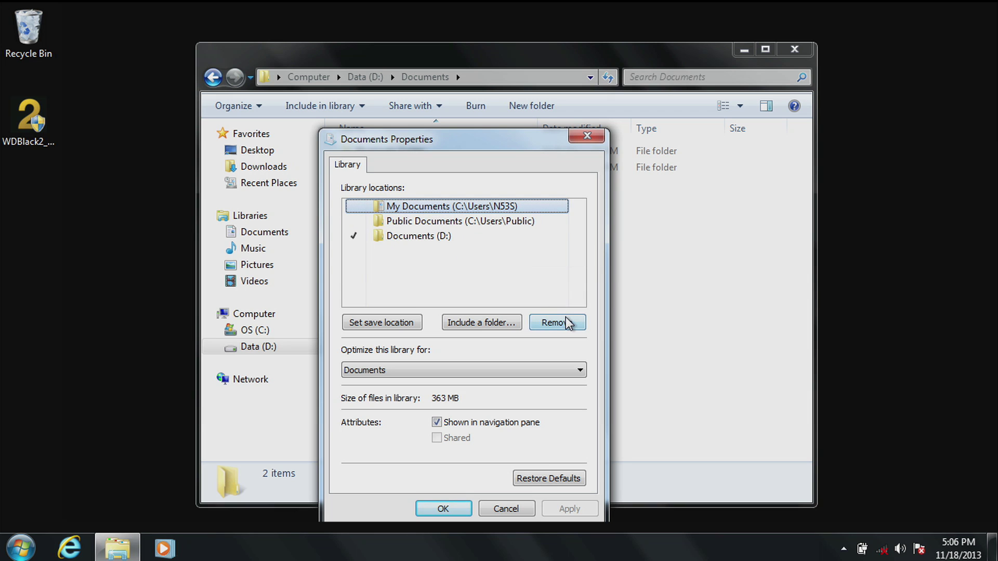
click(555, 322)
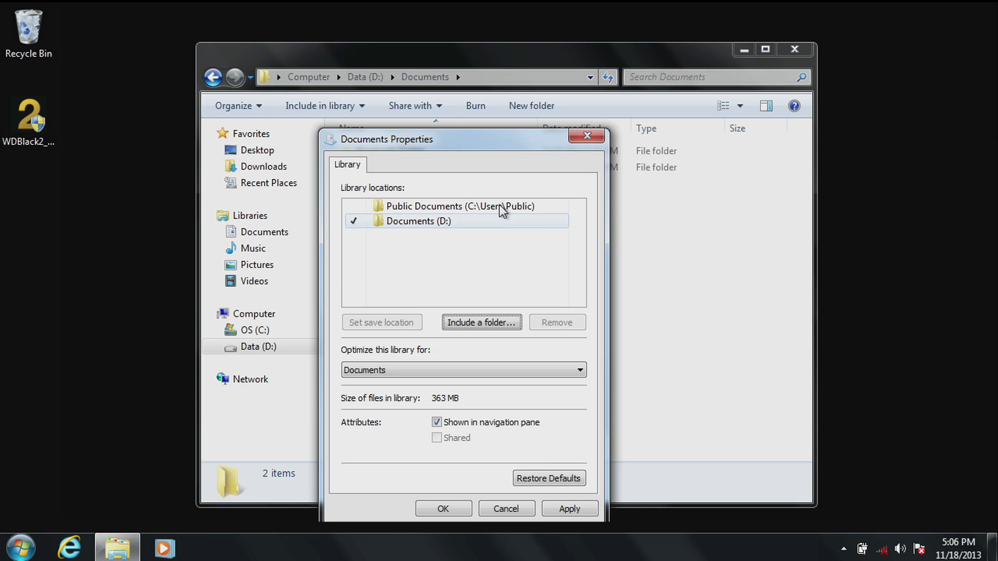
mouse_move(458, 206)
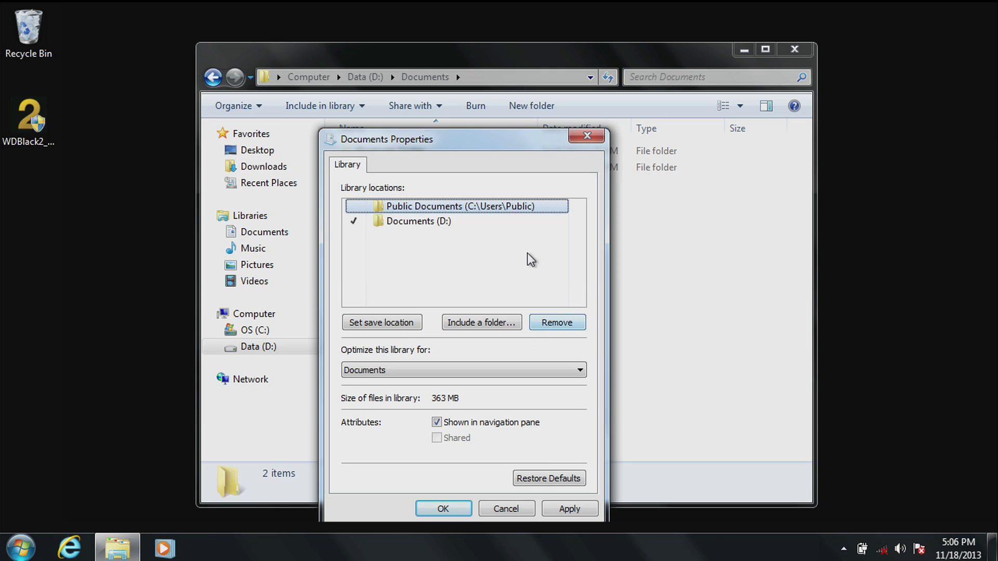
Remove Public Documents so Documents (D:) is the library's only location, and apply.
click(417, 221)
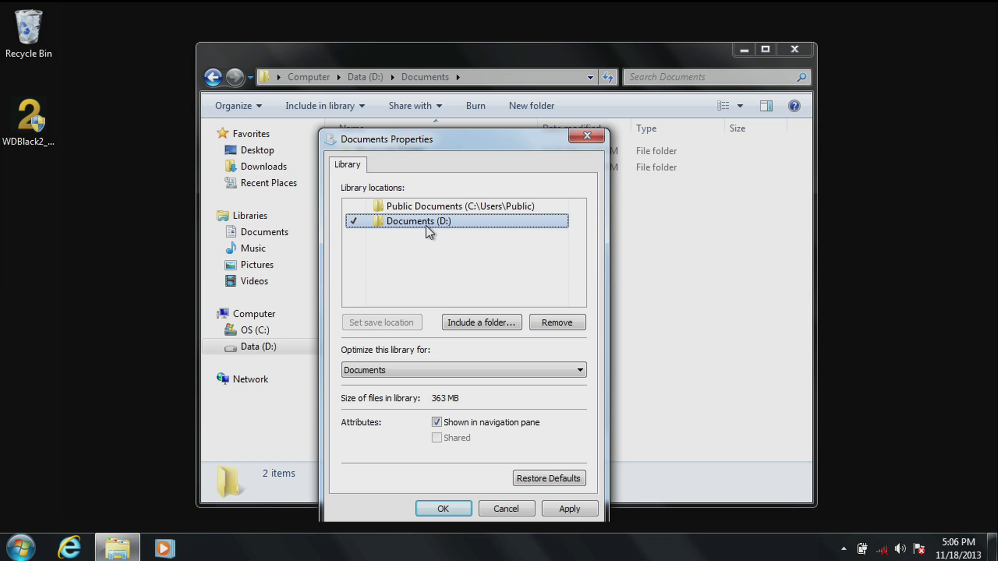
click(459, 206)
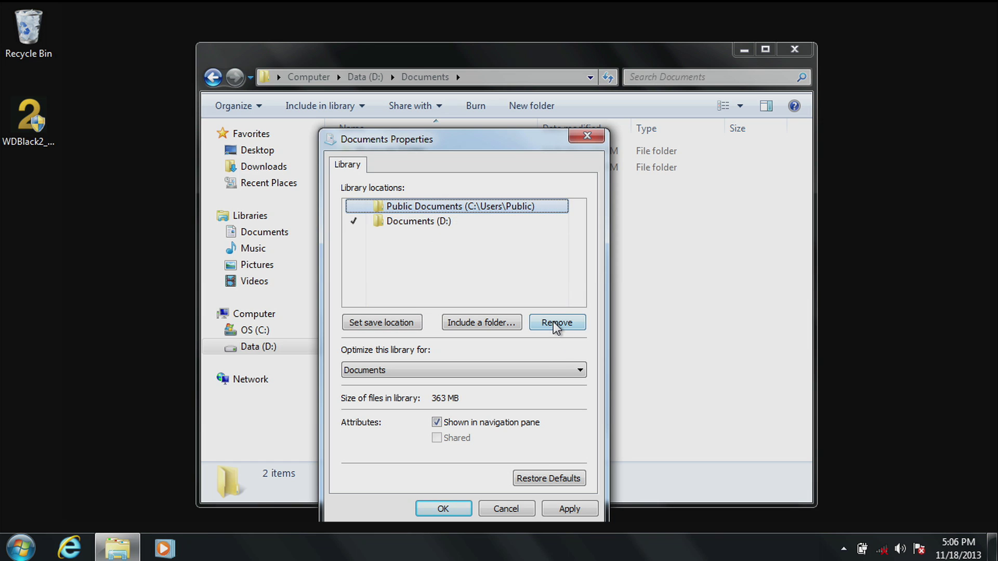
click(556, 322)
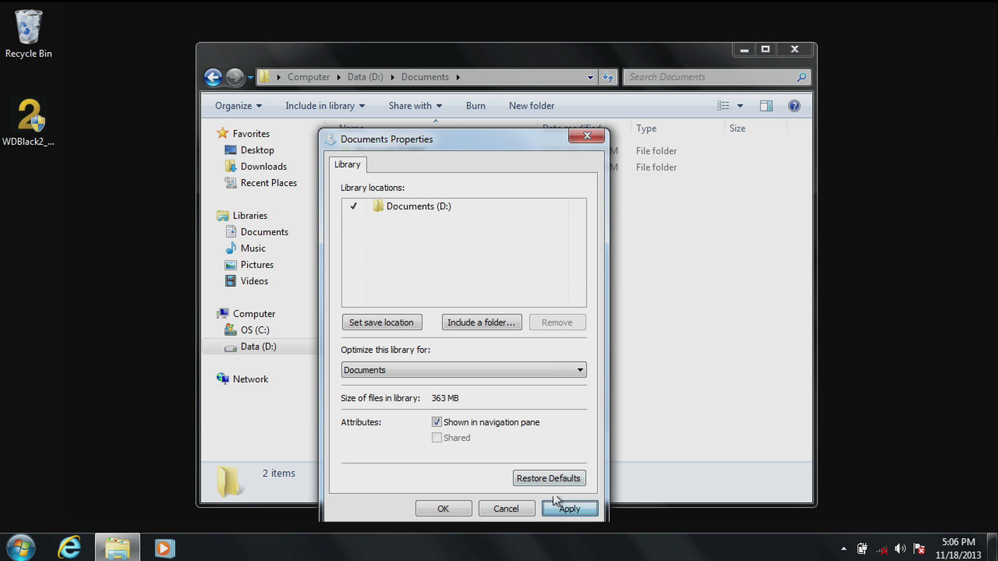
click(569, 508)
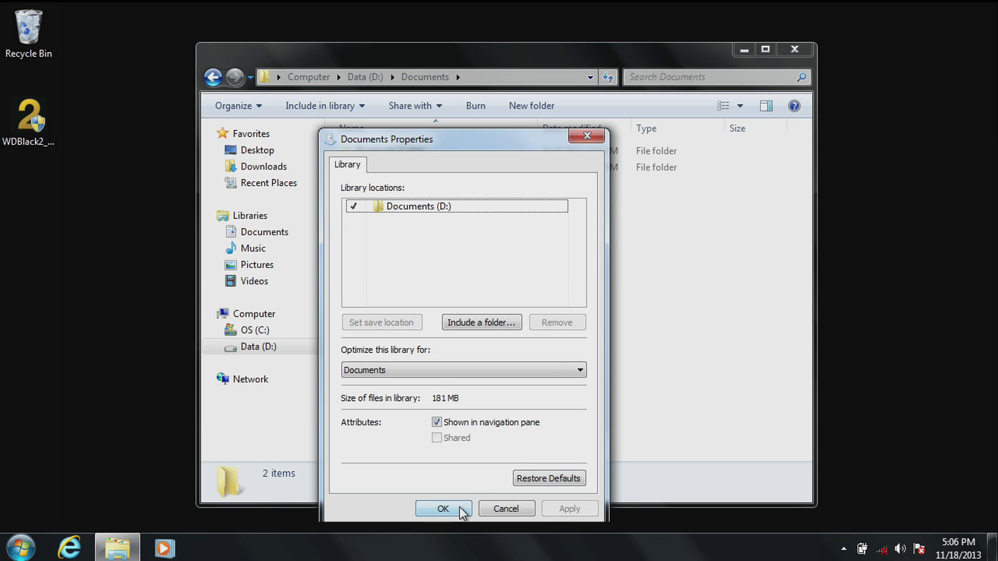
click(443, 508)
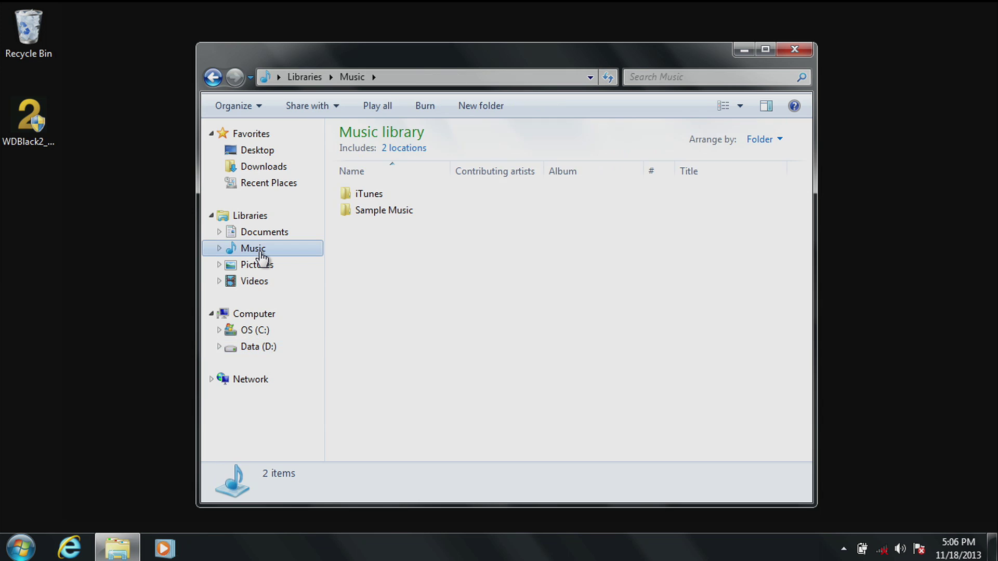
Start including a folder in the Music library and browse to the Data (D:) drive.
right_click(253, 247)
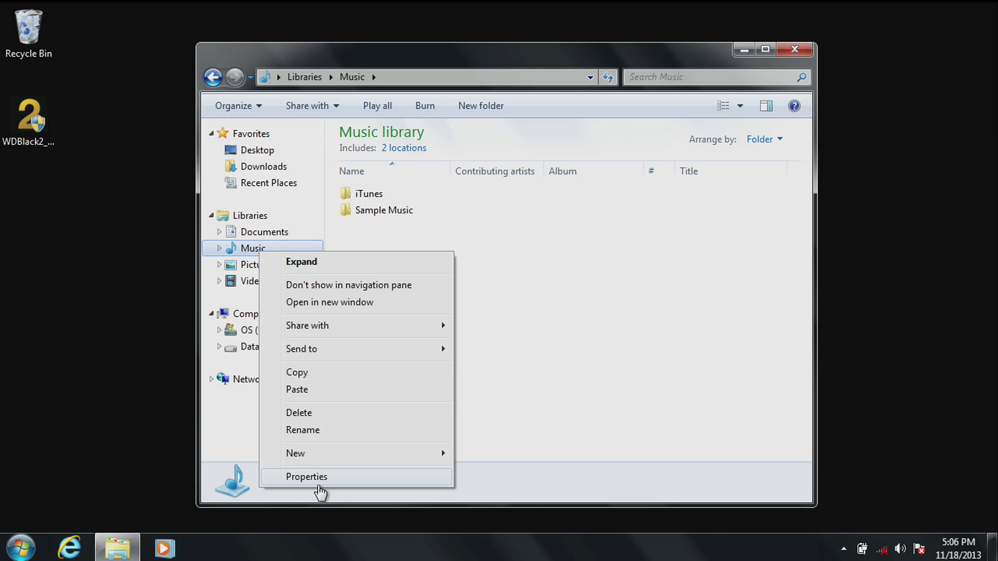
click(306, 477)
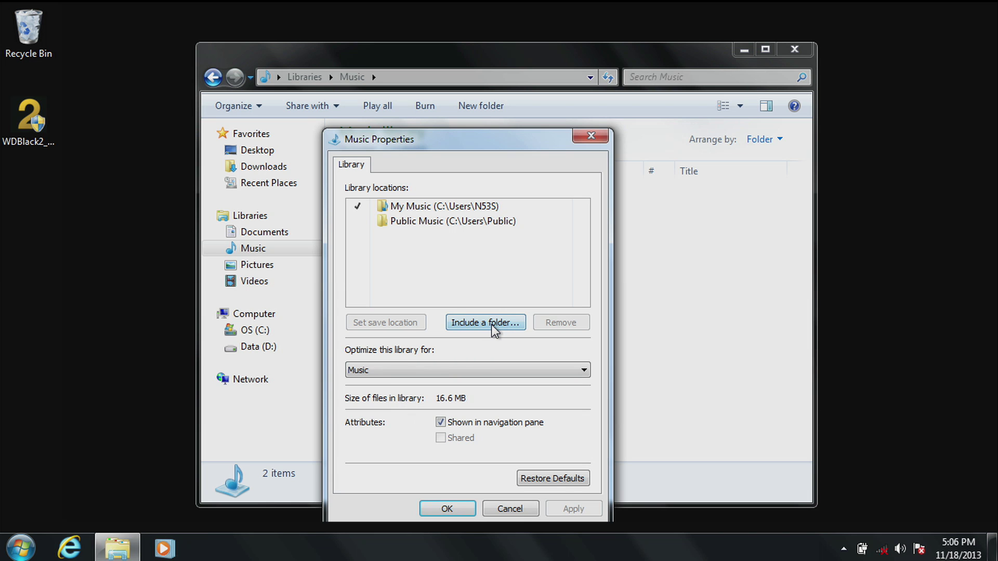
click(486, 323)
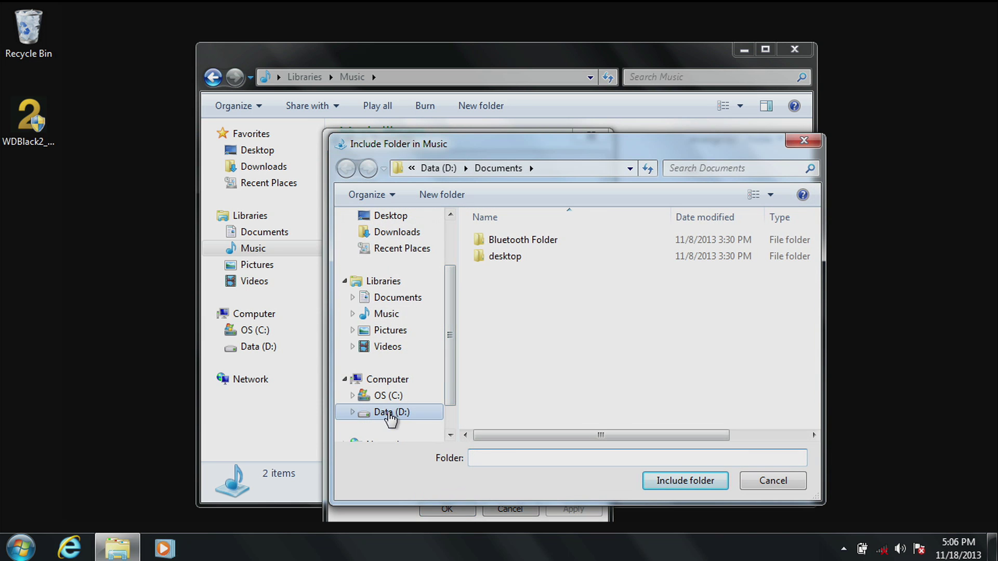
click(390, 411)
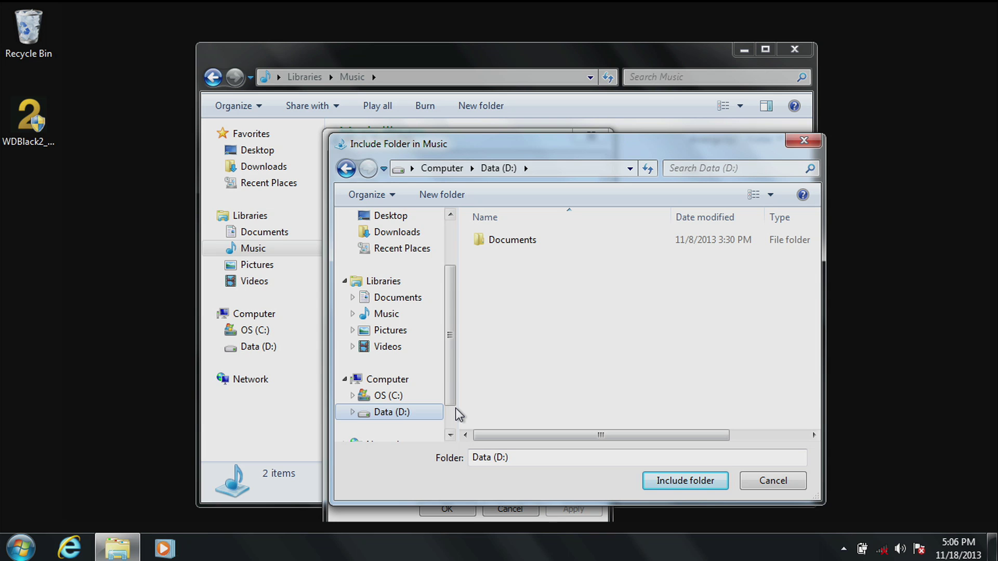
Create a new folder named Music on D: and include it in the Music library.
right_click(516, 324)
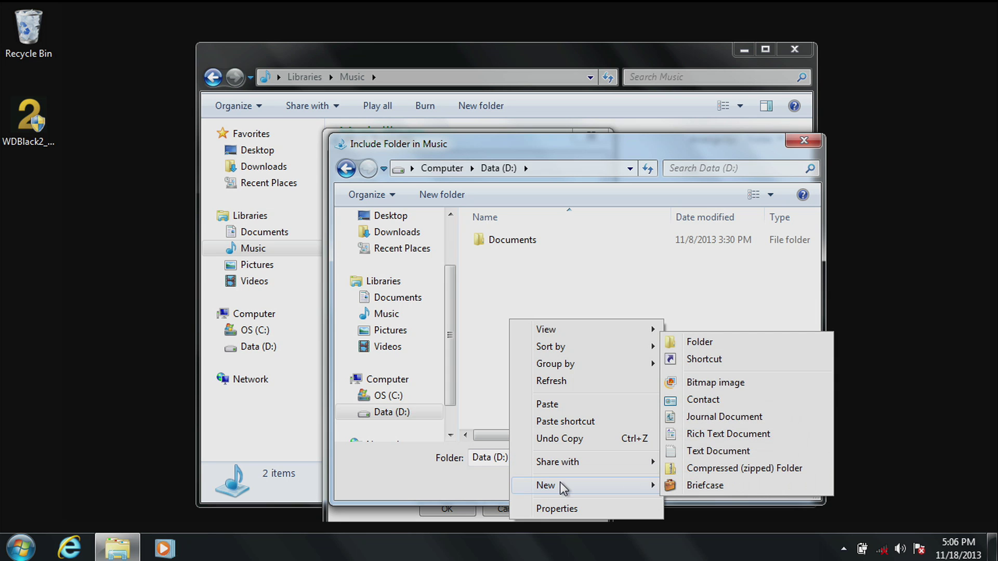
mouse_move(728, 352)
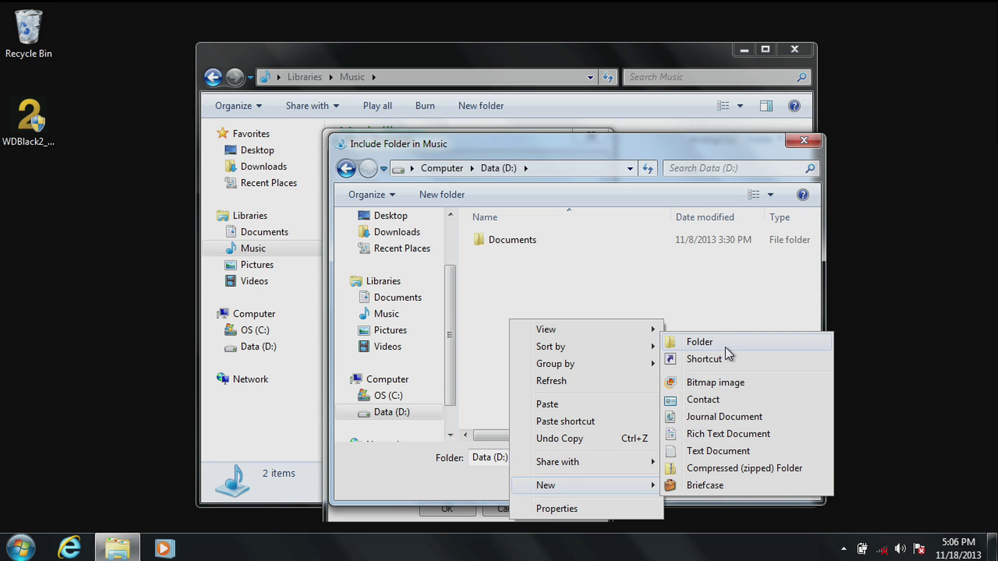
click(699, 342)
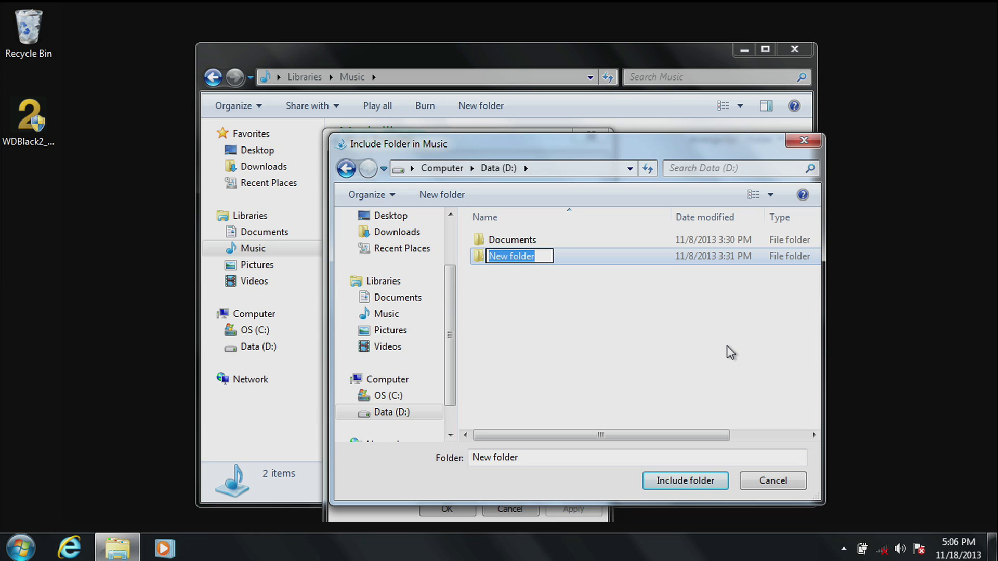
text(Music)
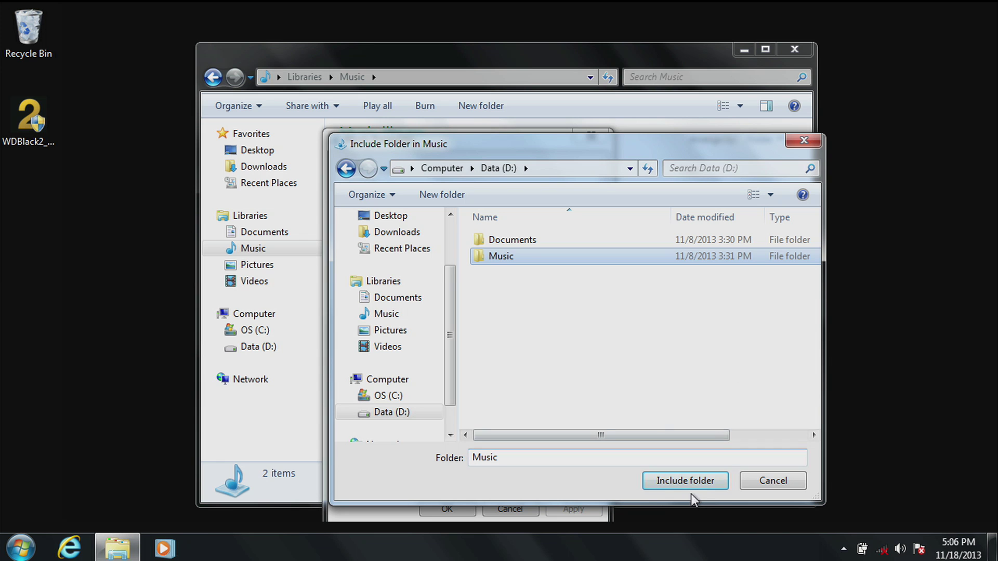
click(684, 481)
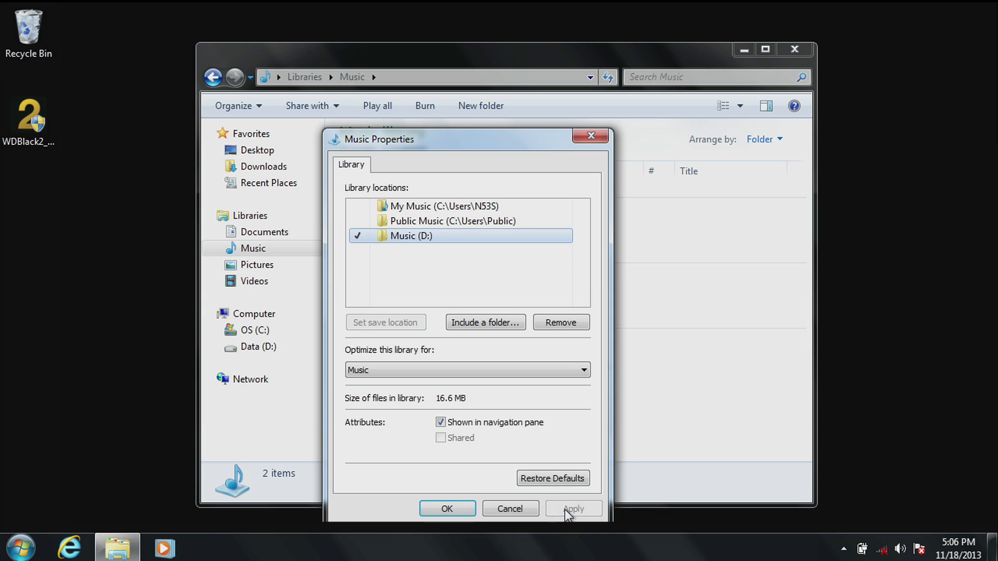
Close the Music library properties and view the Music folder on D: with iTunes and Sample Music.
click(446, 508)
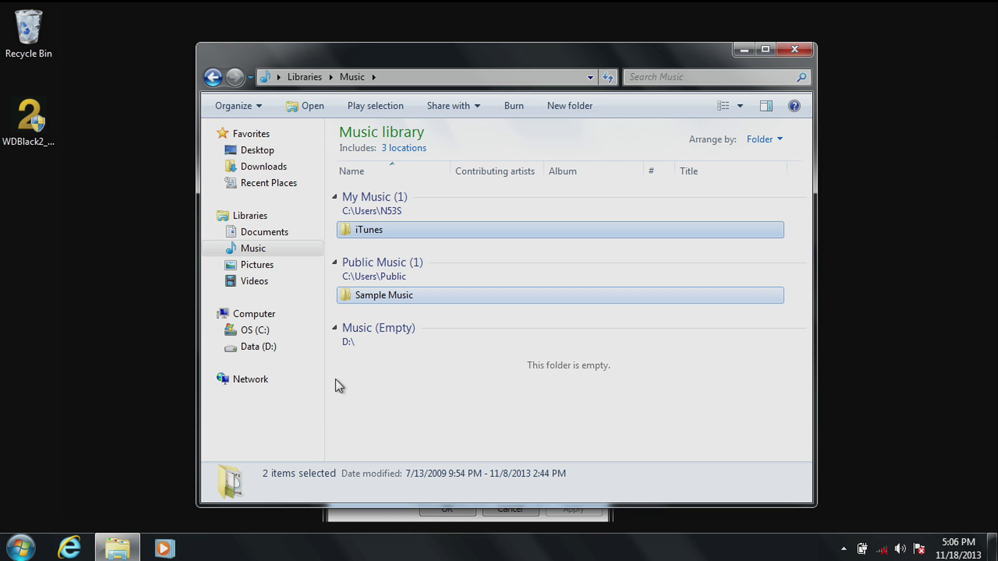
click(259, 346)
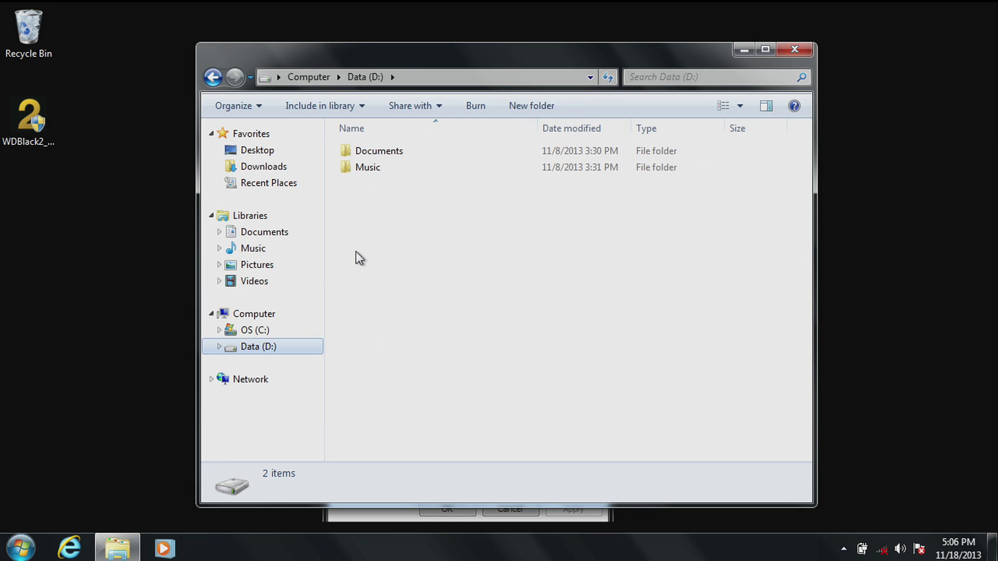
double_click(368, 166)
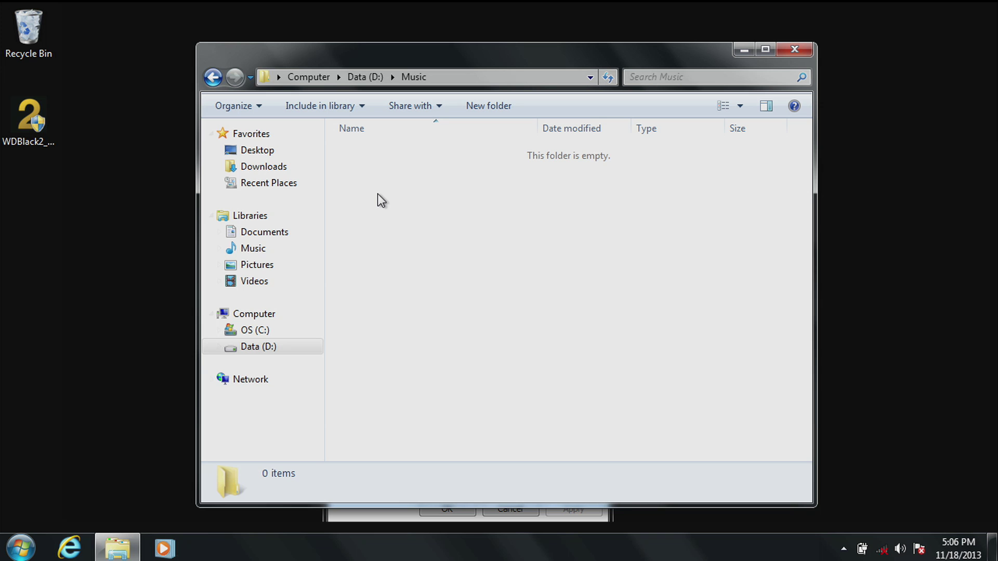
mouse_move(446, 320)
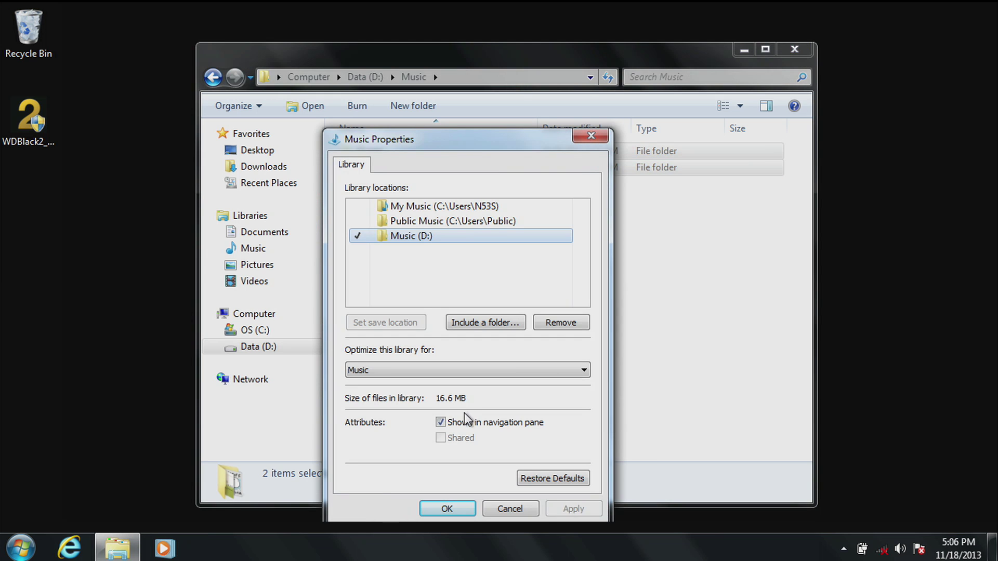
Remove My Music so Music (D:) is the library's only location, and apply.
click(444, 206)
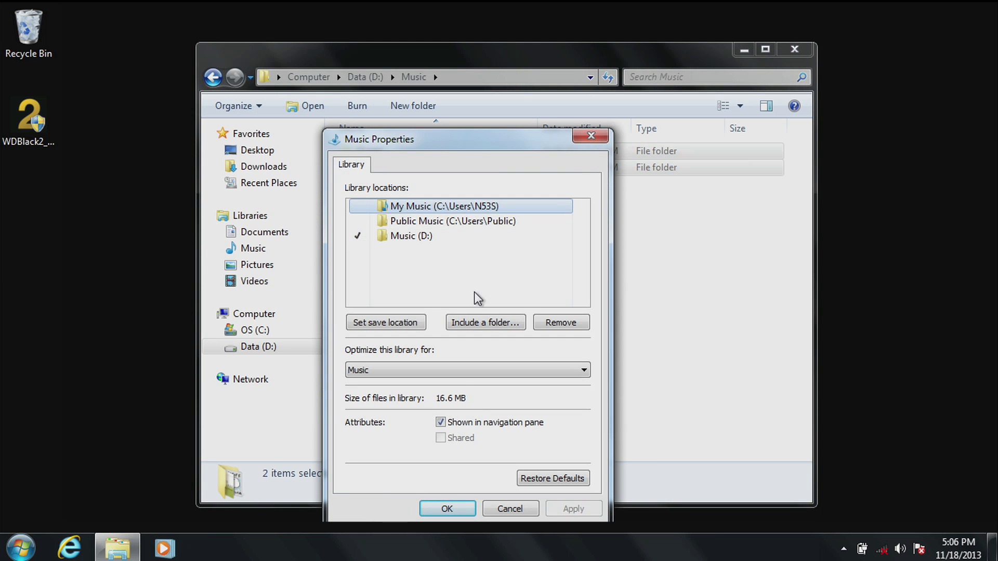
click(560, 323)
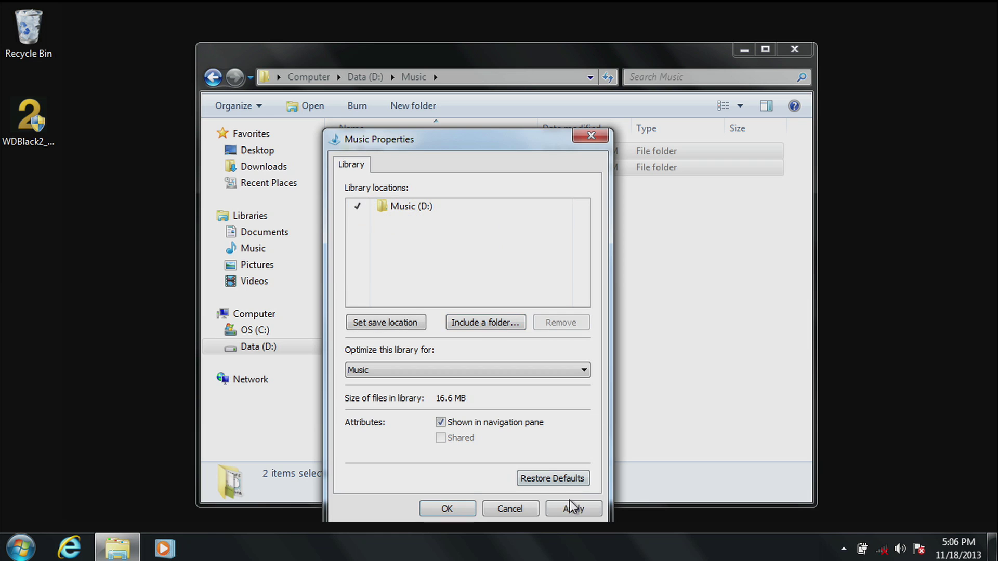
click(572, 508)
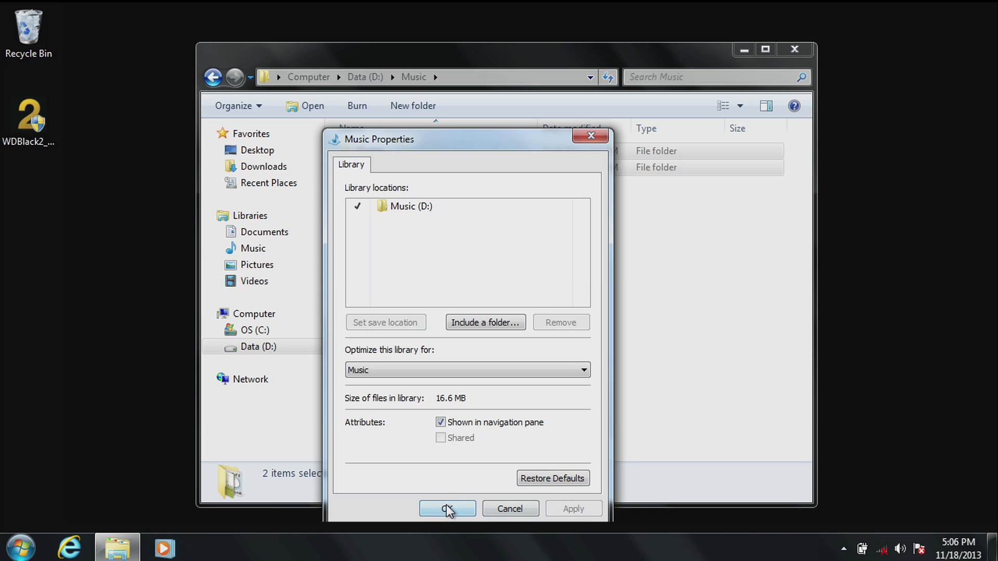
click(447, 508)
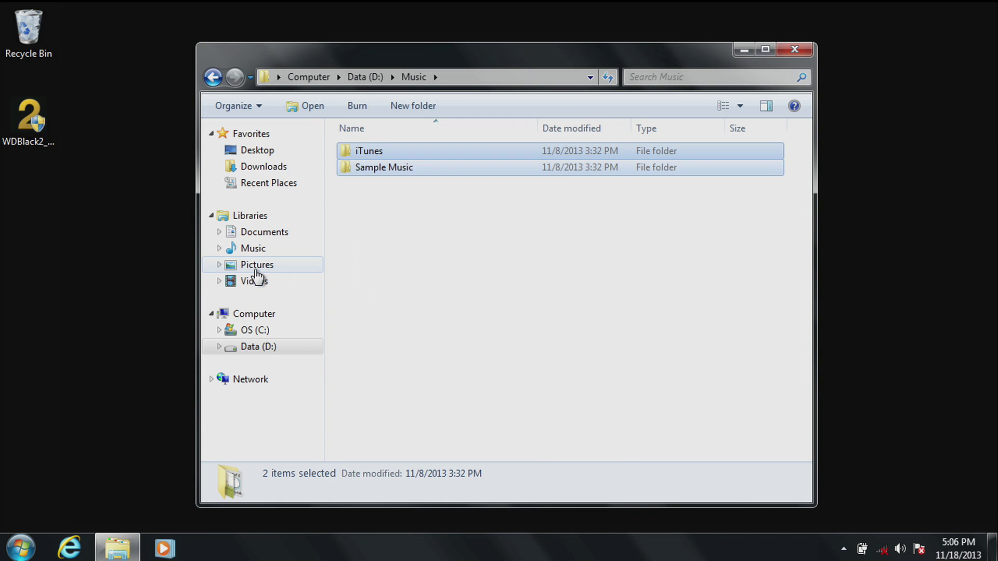
right_click(257, 265)
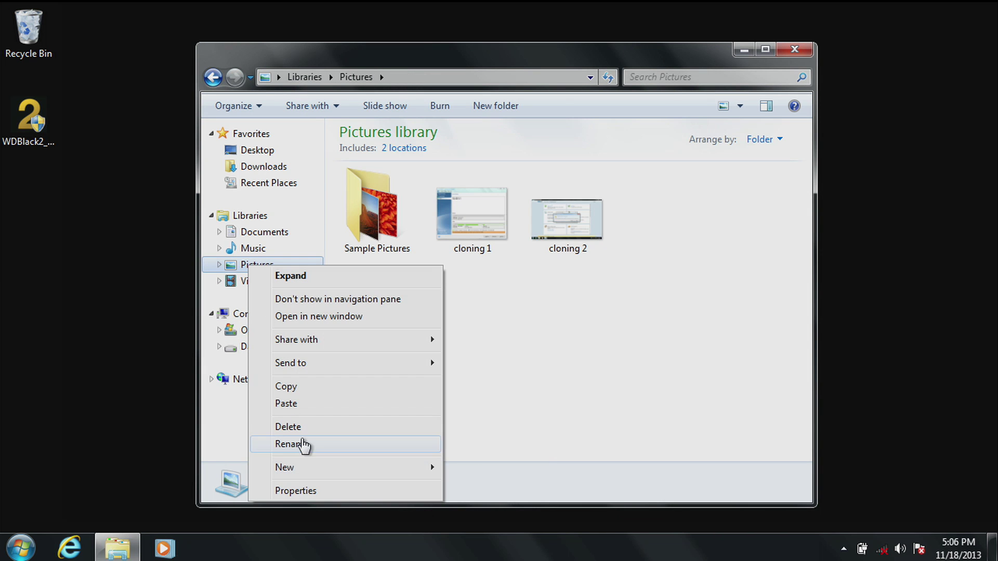